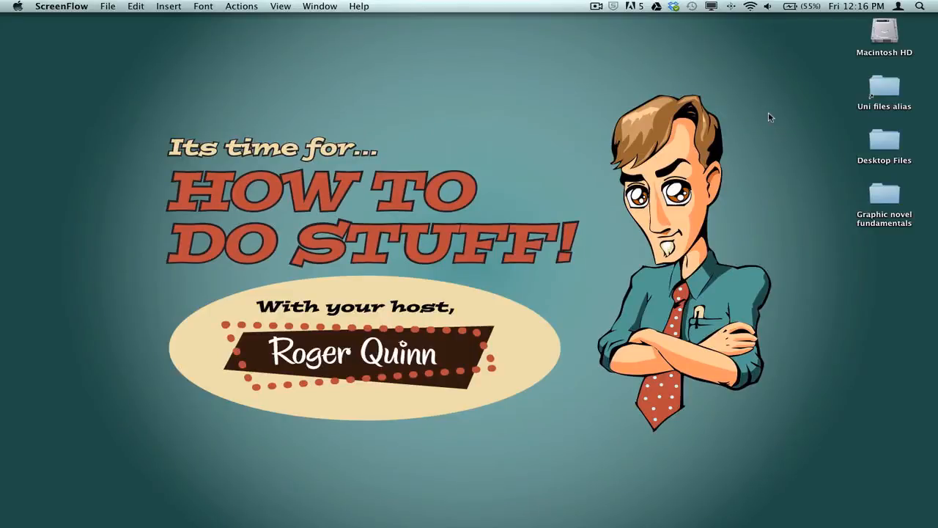
pyautogui.moveTo(457, 516)
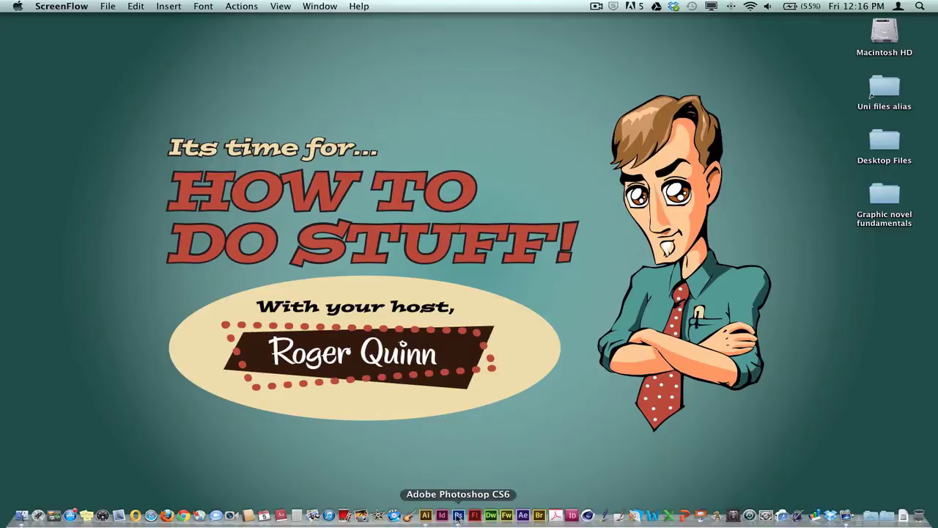
# - Launch Photoshop CS6 from the Dock to show the inked comic page document
pyautogui.click(457, 515)
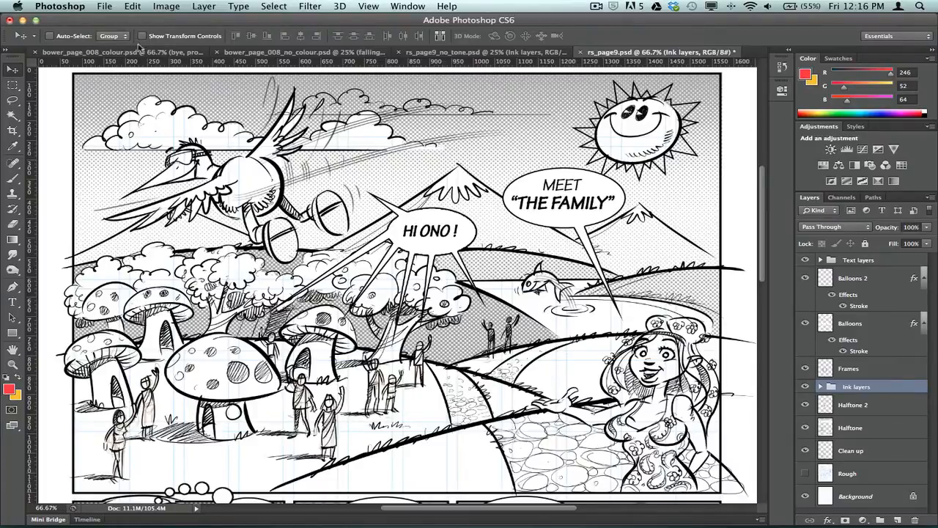
pyautogui.click(118, 53)
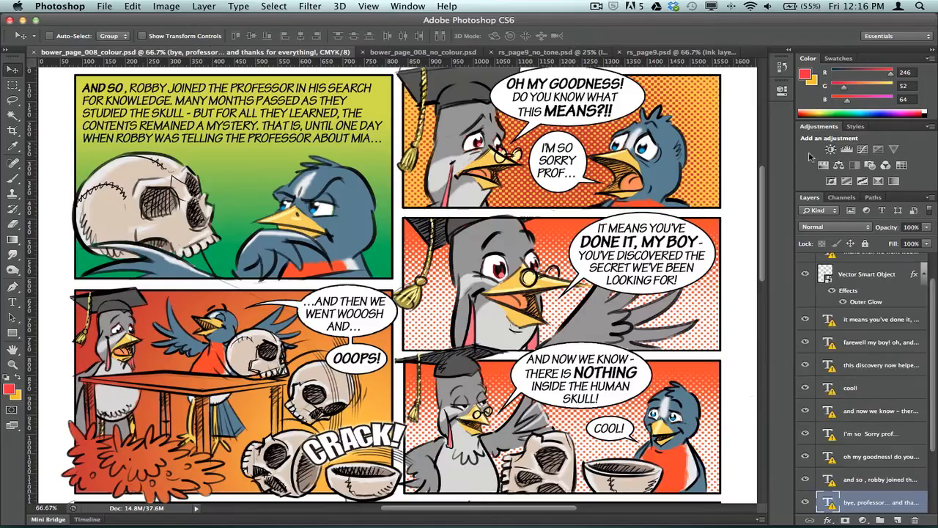
pyautogui.moveTo(750, 154)
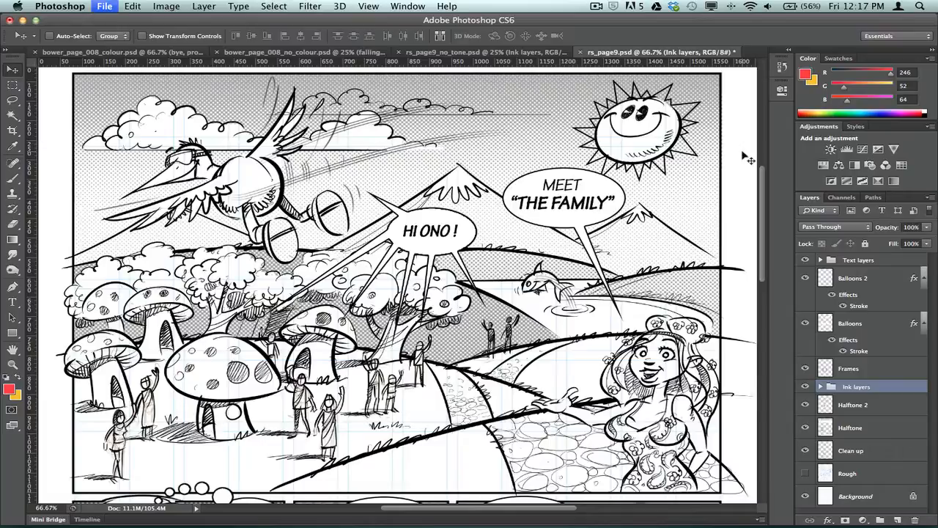
# - Create a new white RGB document 9.99 x 9.99 cm at 200 pixels per inch
pyautogui.click(104, 6)
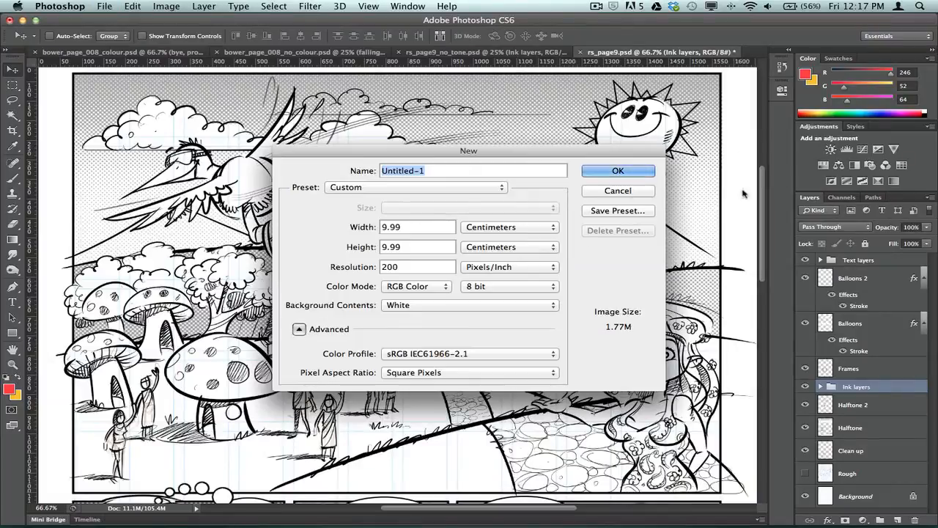
pyautogui.moveTo(423, 267)
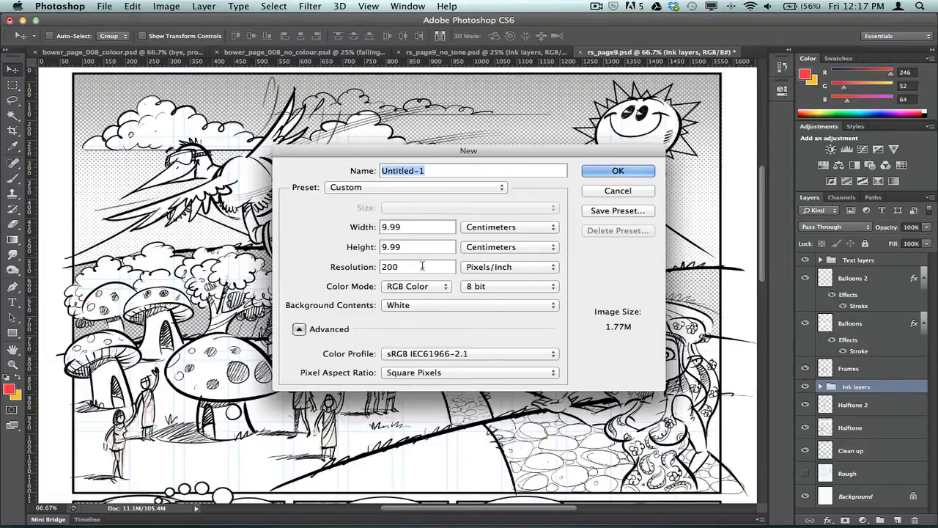
pyautogui.moveTo(408, 267)
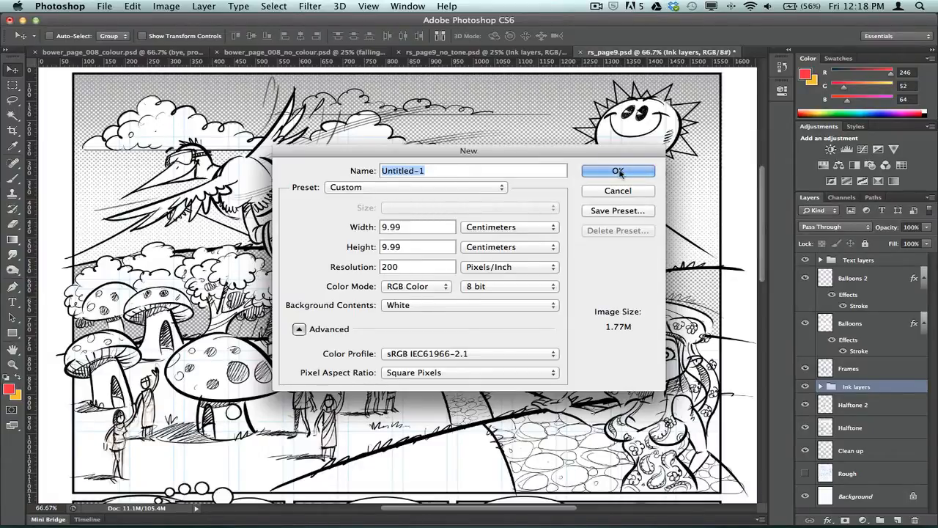
pyautogui.click(618, 170)
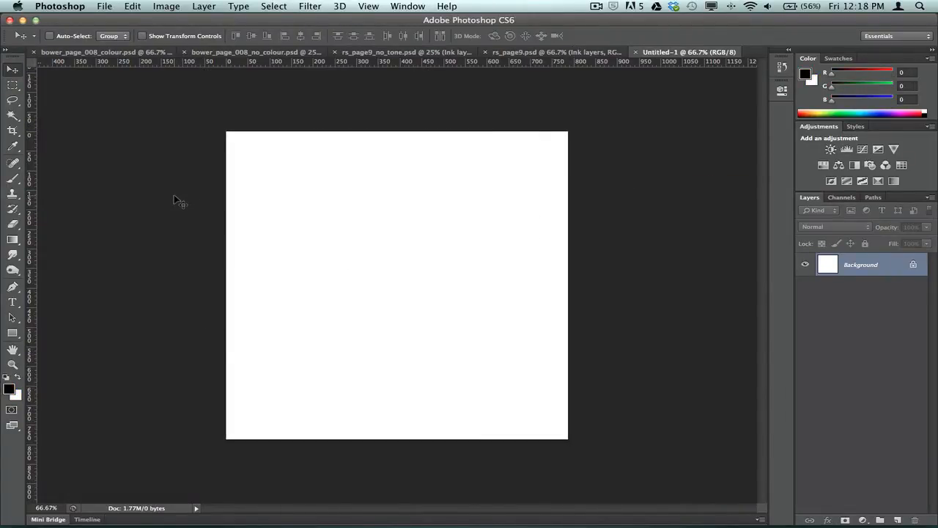
pyautogui.moveTo(158, 176)
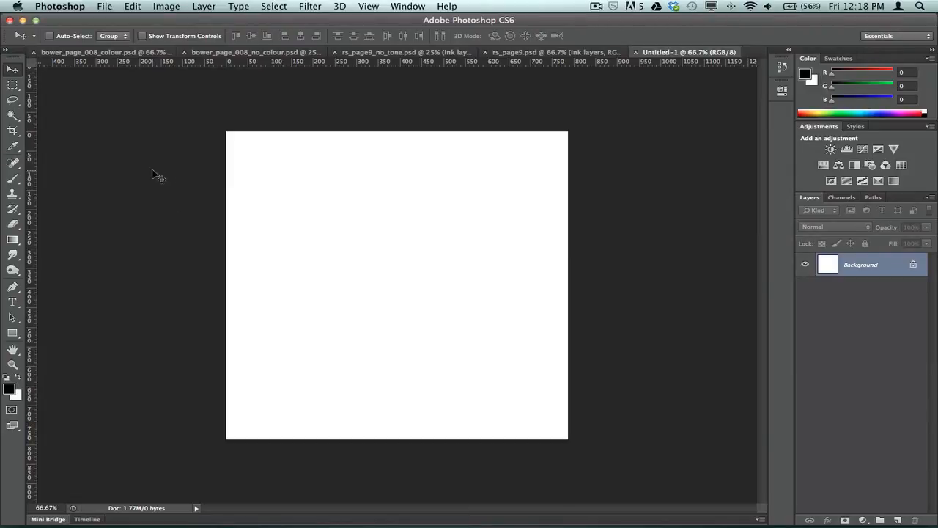
pyautogui.moveTo(152, 176)
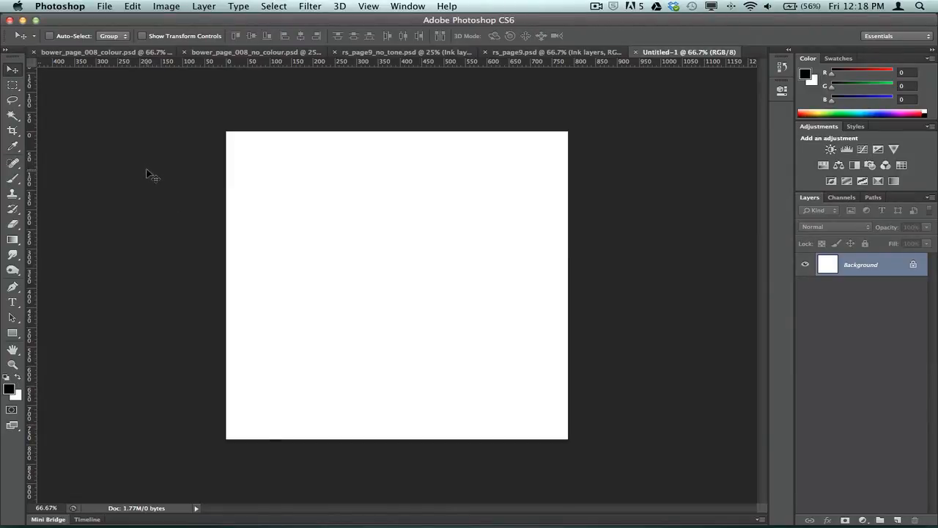
pyautogui.moveTo(33, 110)
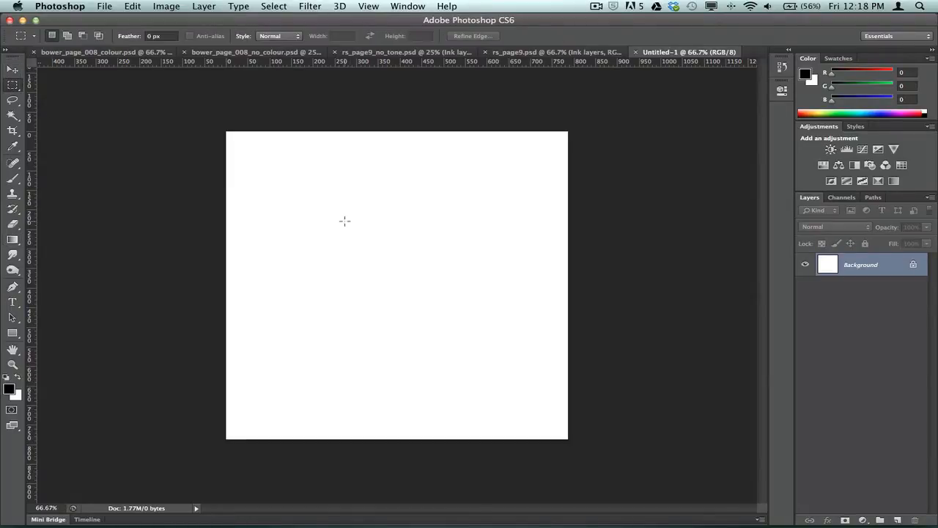
pyautogui.moveTo(302, 182)
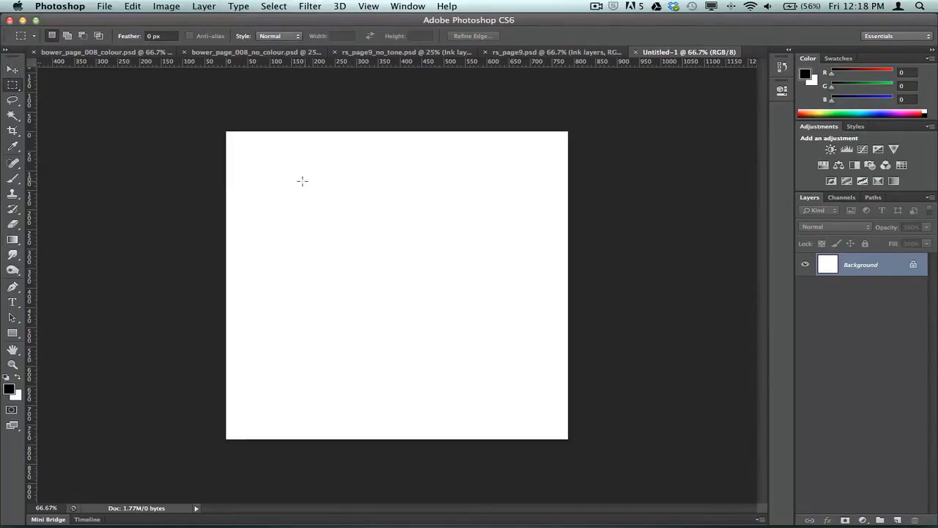
# - Select a rectangular area in the middle of the blank canvas with the Rectangular Marquee
pyautogui.moveTo(300, 179); pyautogui.dragTo(492, 356)
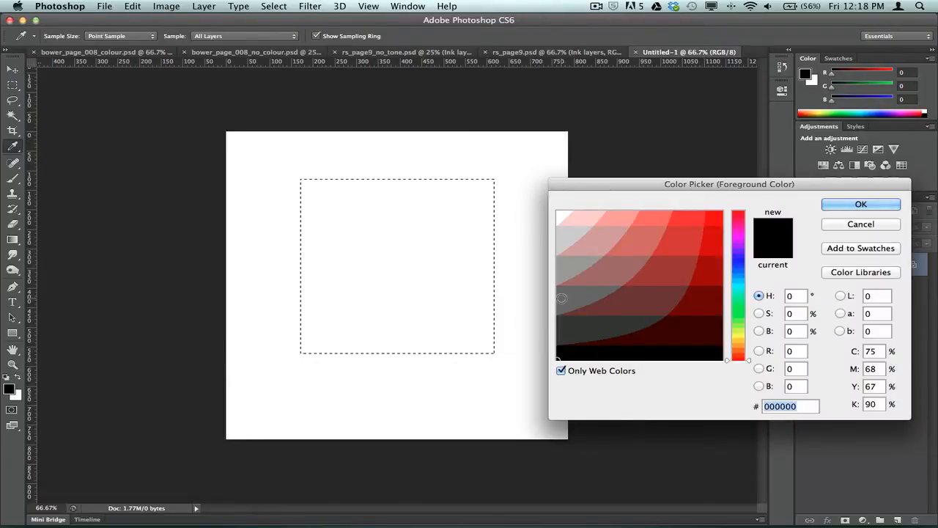
# - Set the foreground colour to mid grey #999999 after browsing and leaving the Color Libraries
pyautogui.click(559, 296)
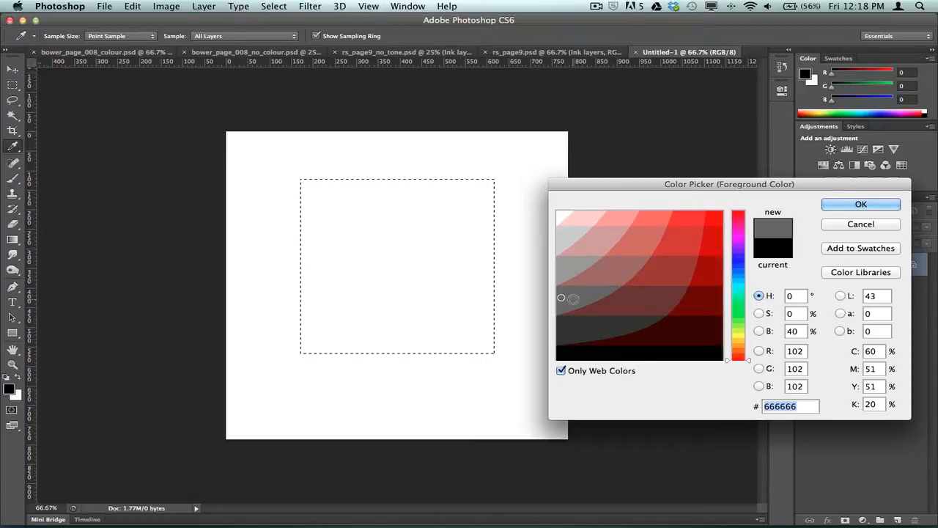
pyautogui.click(860, 271)
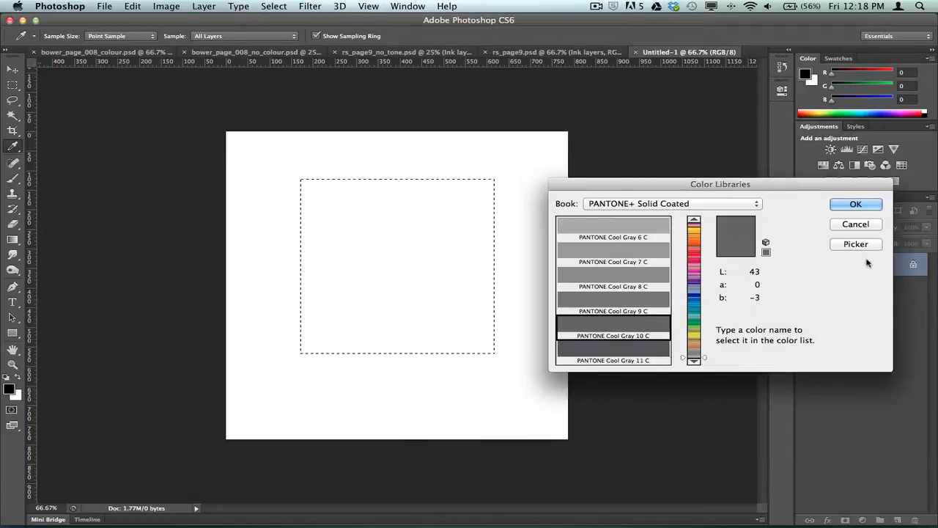
pyautogui.moveTo(612, 316)
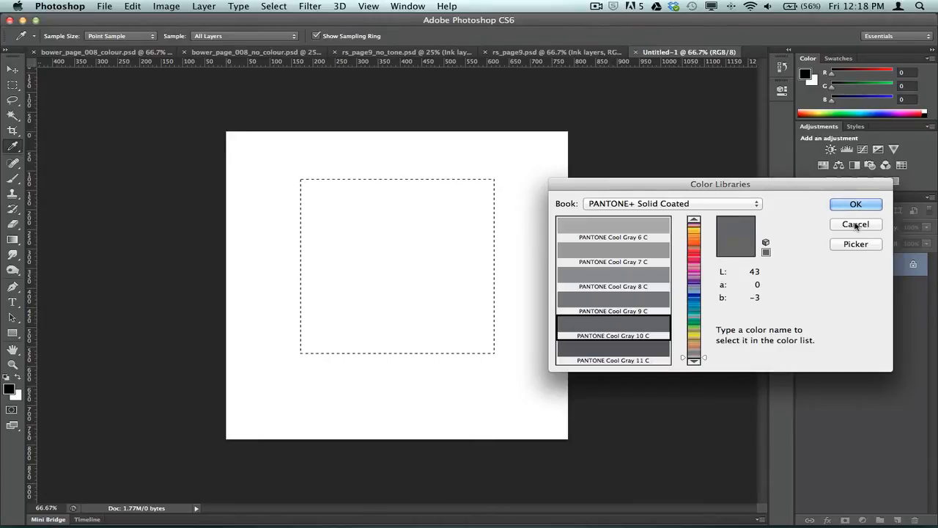
pyautogui.click(856, 243)
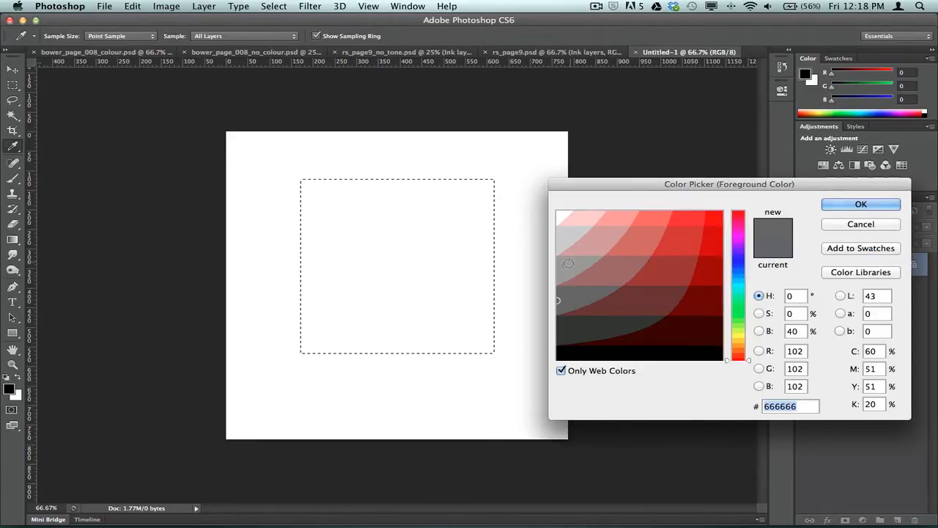
pyautogui.click(562, 266)
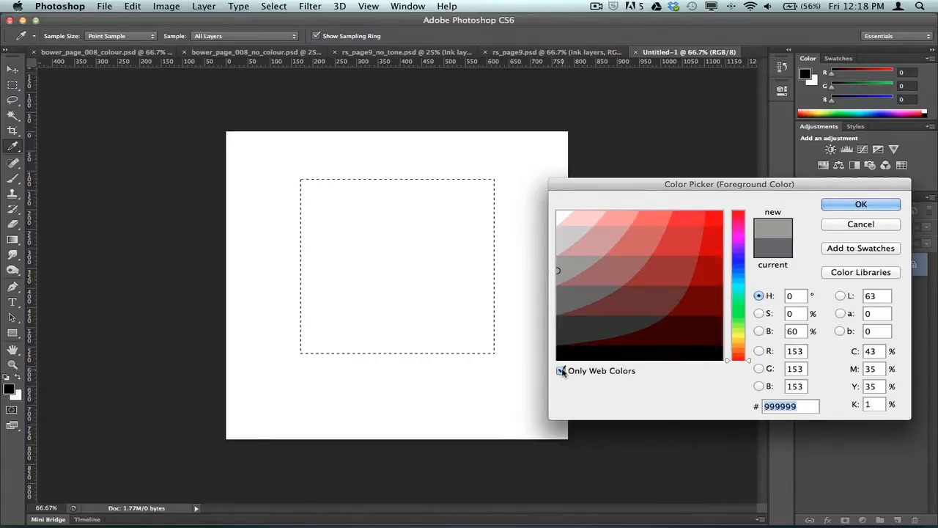
pyautogui.click(561, 369)
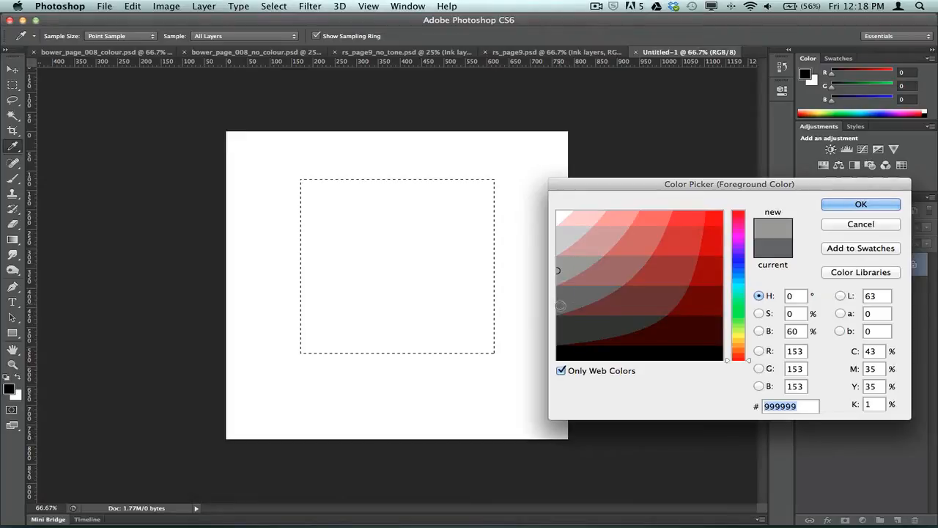
pyautogui.moveTo(813, 215)
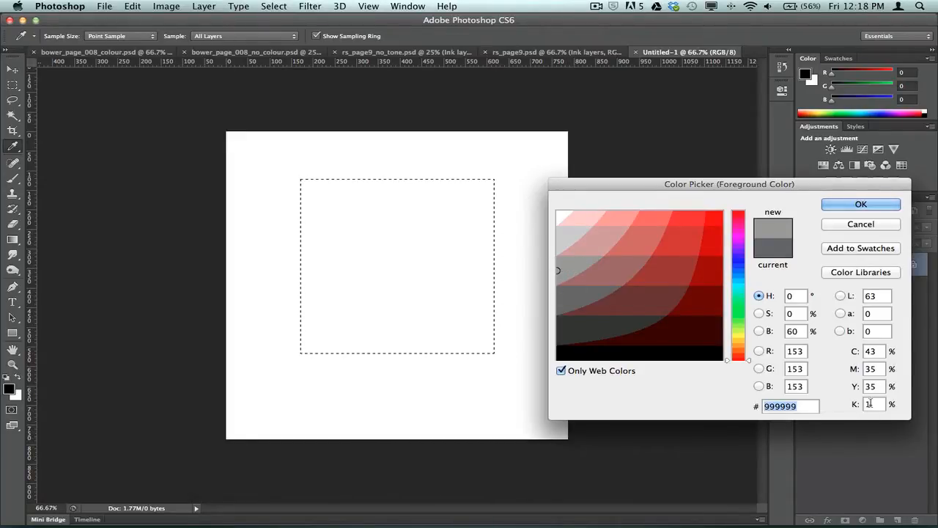
pyautogui.click(860, 204)
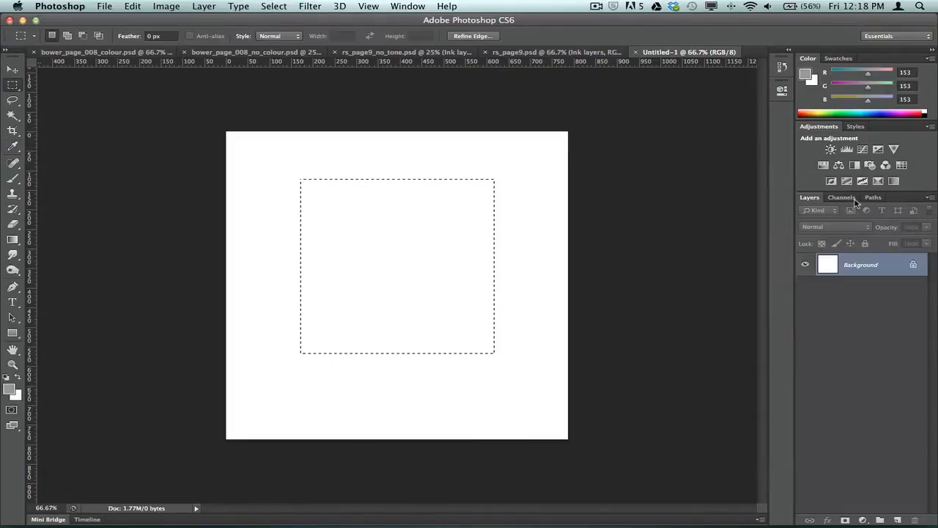
pyautogui.moveTo(156, 4)
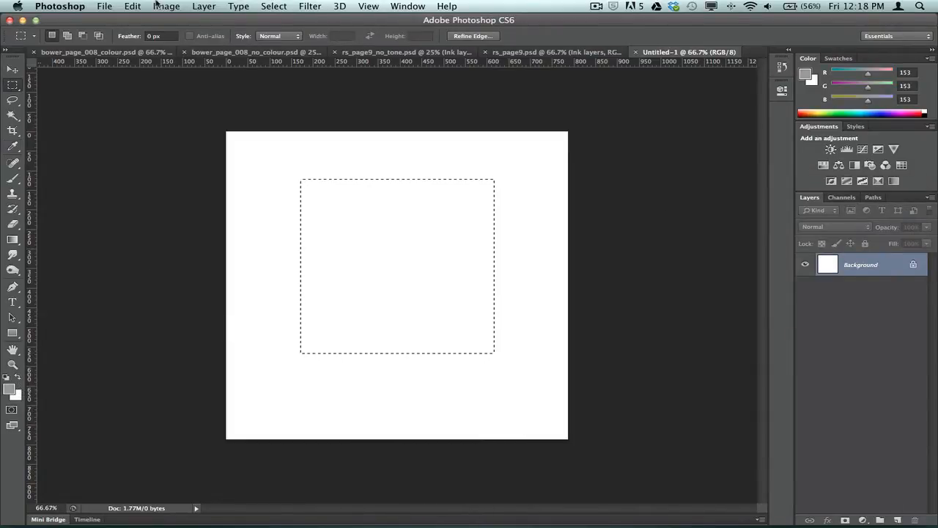
# - Fill the selection with the foreground grey via Edit > Fill, leaving a grey square
pyautogui.click(132, 6)
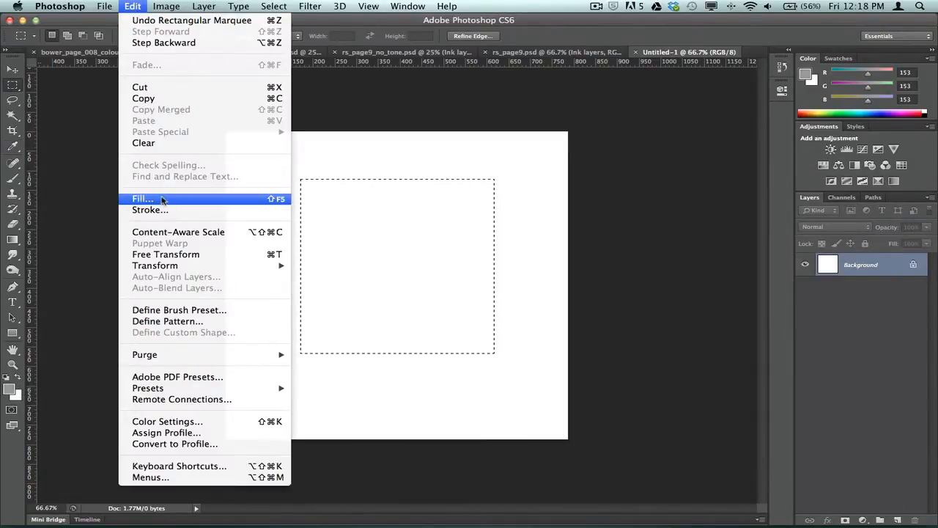
pyautogui.click(142, 199)
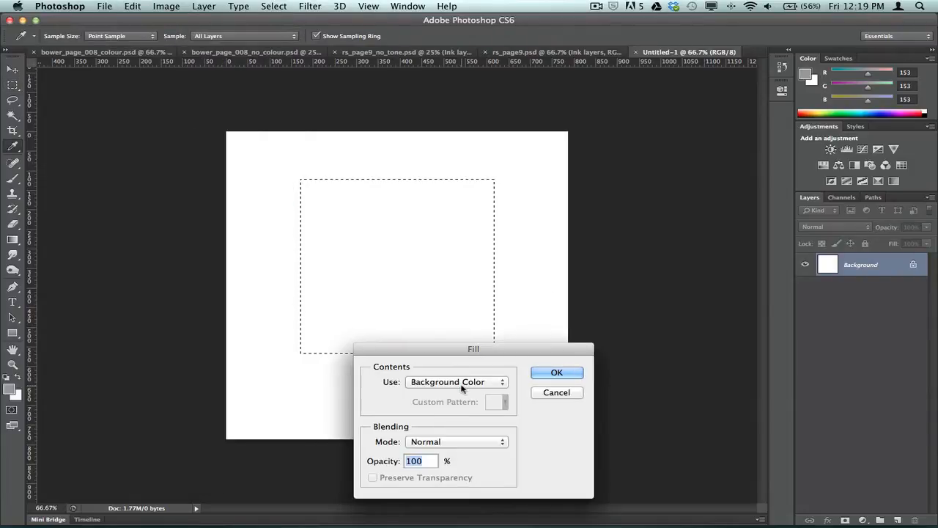
pyautogui.click(557, 372)
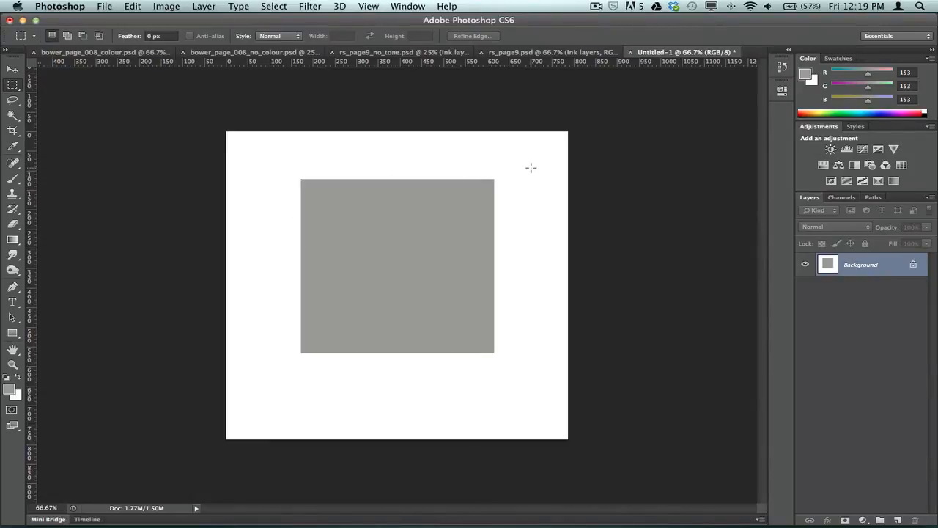
pyautogui.moveTo(466, 91)
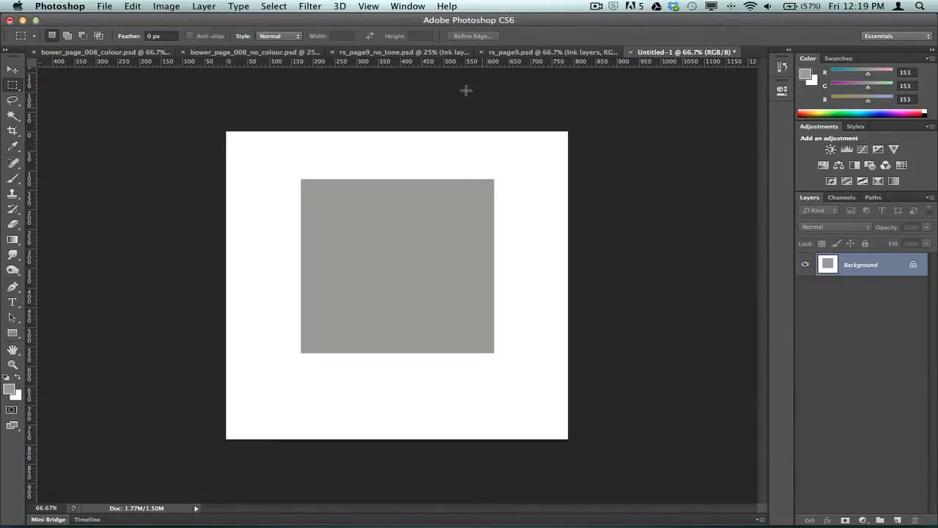
pyautogui.moveTo(307, 6)
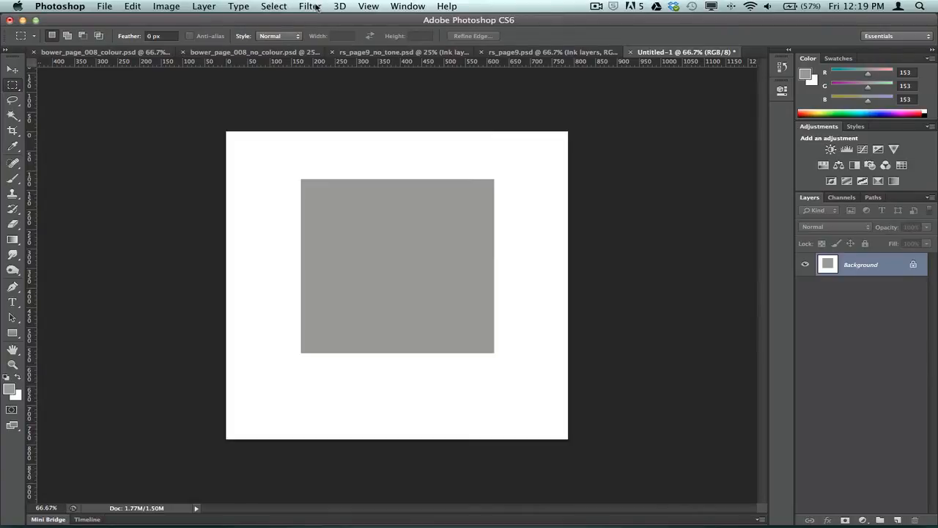
pyautogui.click(311, 6)
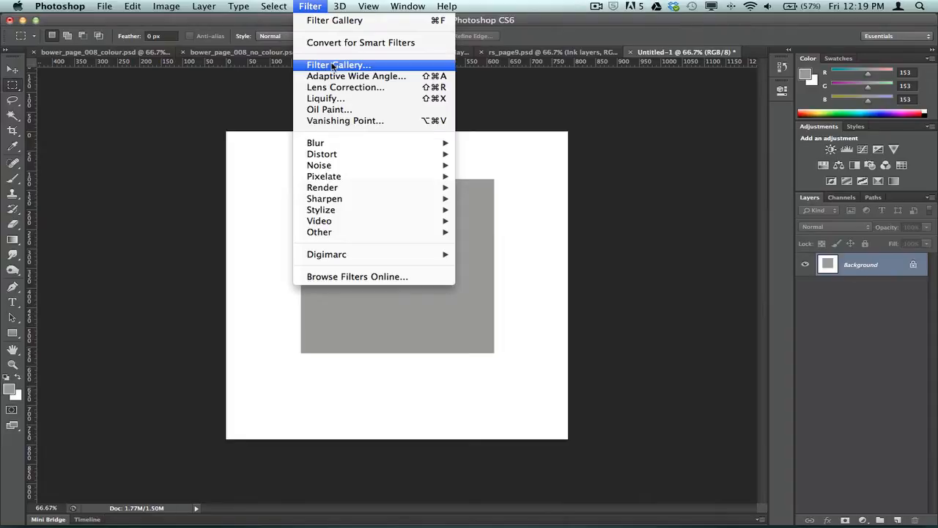
# - Preview Sketch > Halftone Pattern trying Circle and Line, then Dot at size 2, contrast 30
pyautogui.click(334, 65)
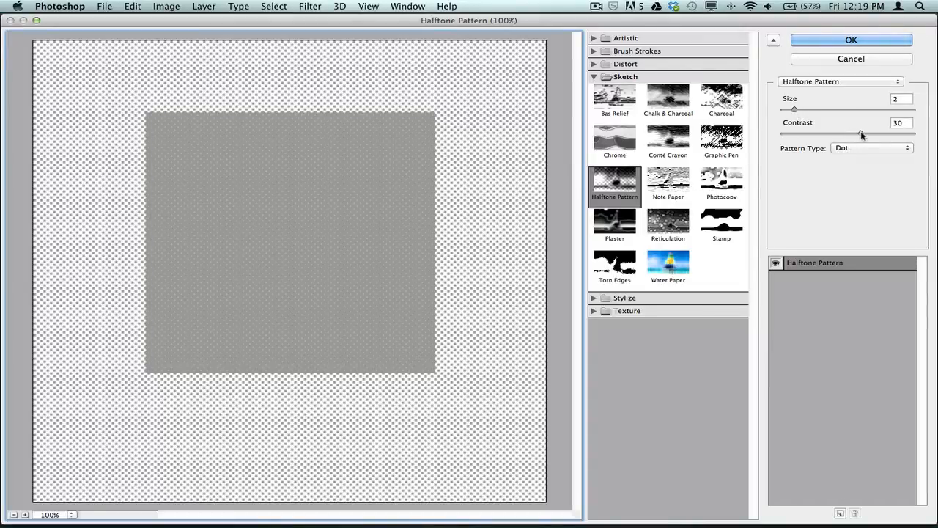
pyautogui.click(870, 146)
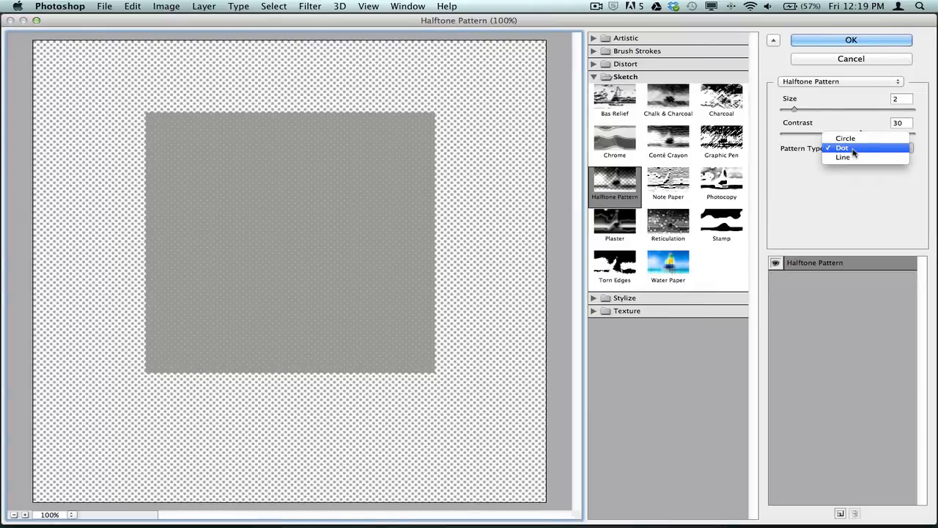
pyautogui.click(844, 137)
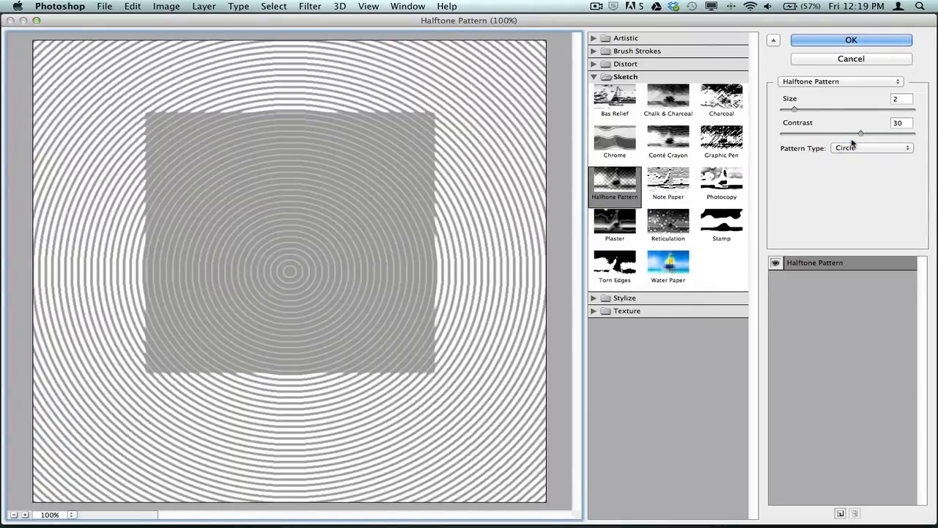
pyautogui.click(871, 147)
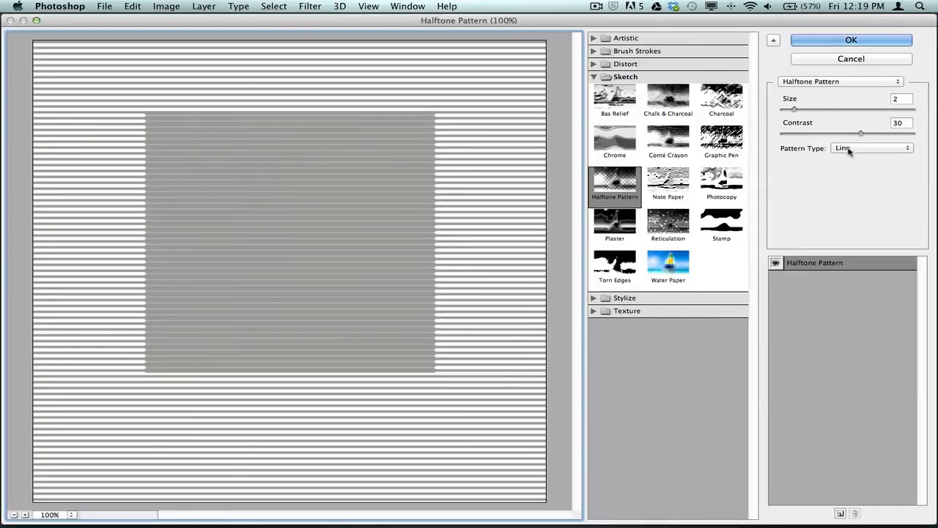
pyautogui.click(871, 146)
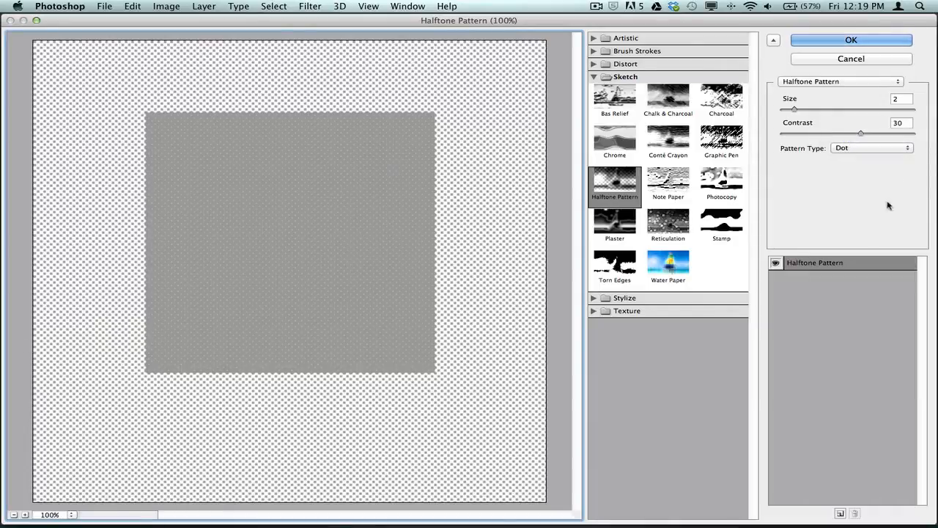
pyautogui.moveTo(891, 199)
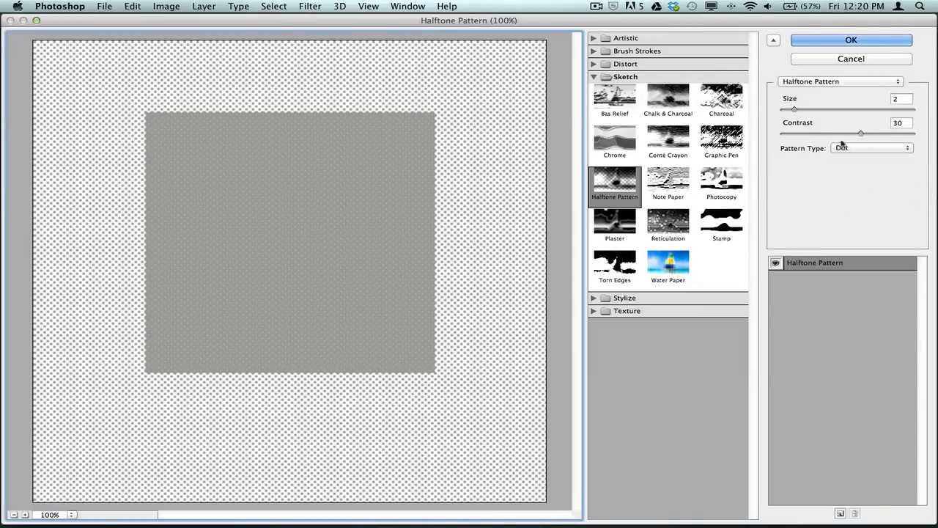
pyautogui.moveTo(844, 138)
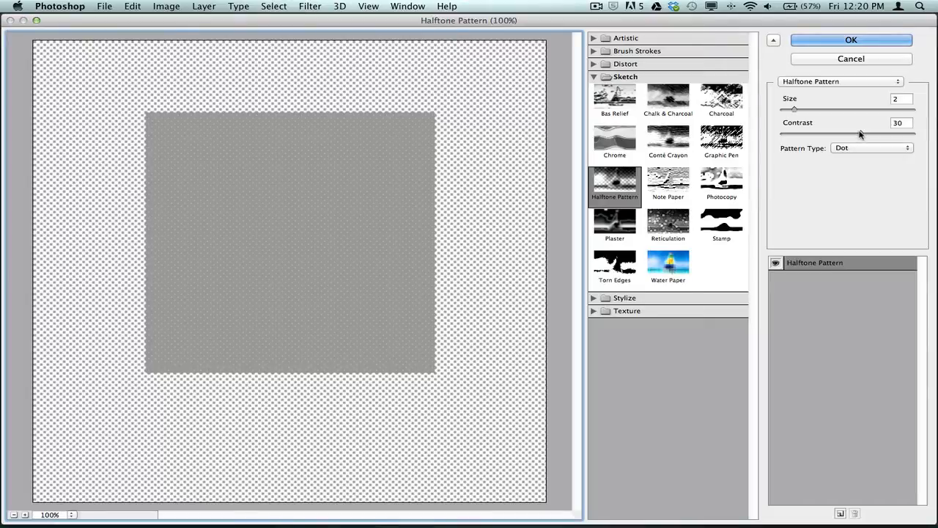
pyautogui.moveTo(836, 36)
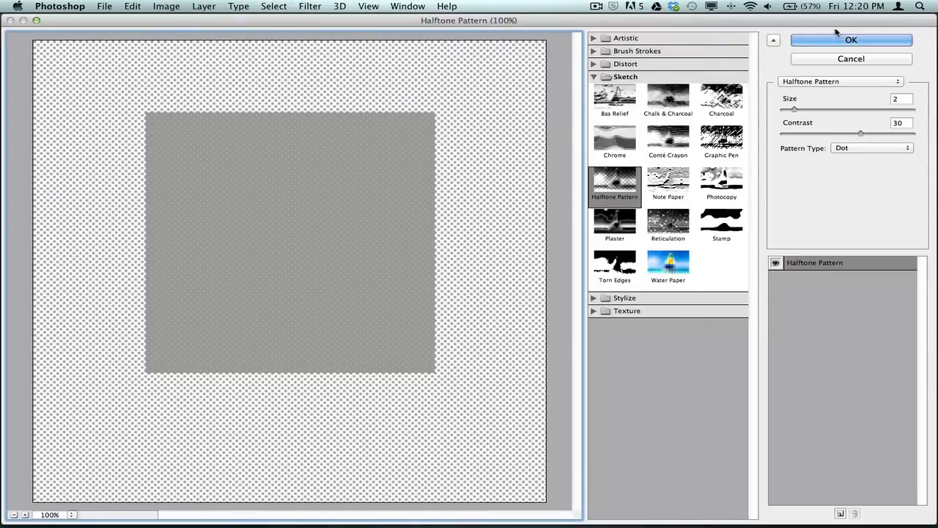
# - Close the Filter Gallery preview and return to the grey square test document
pyautogui.click(850, 40)
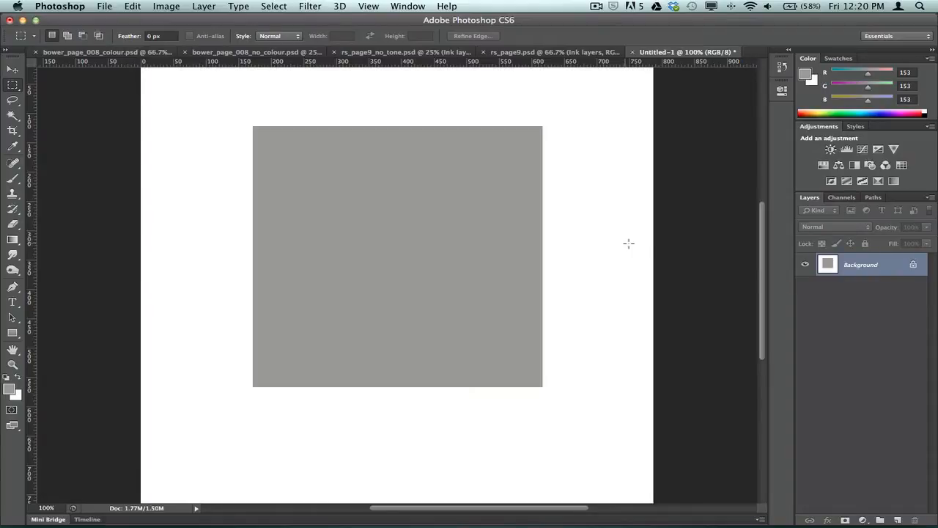
pyautogui.moveTo(167, 6)
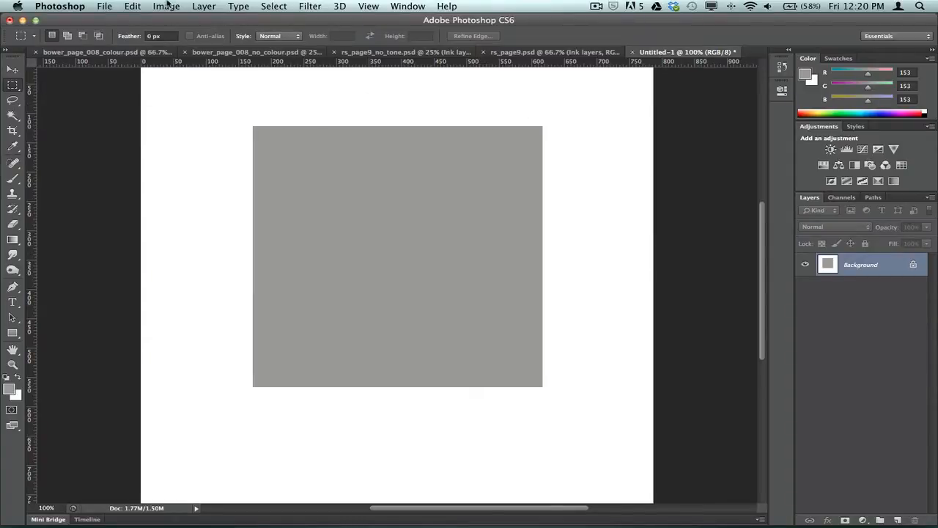
# - Convert the test image to Grayscale and apply the dot halftone filter to it
pyautogui.click(167, 5)
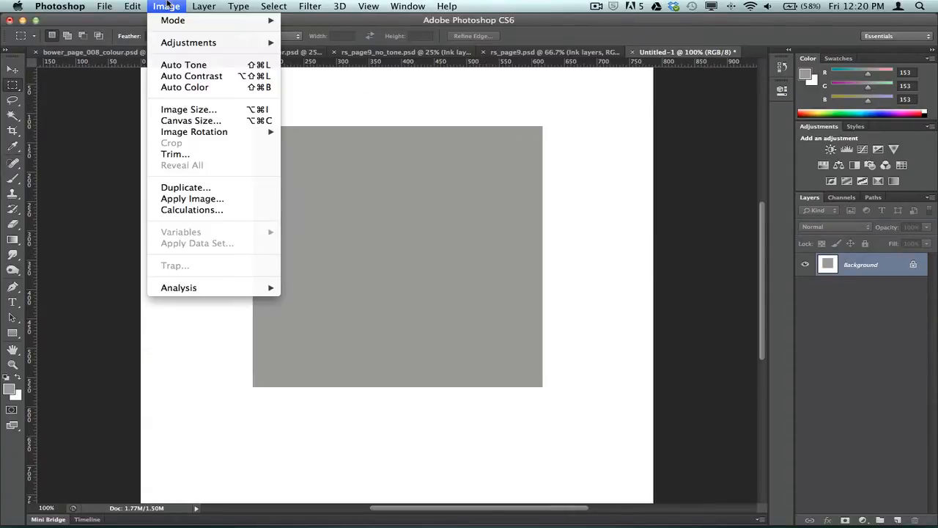
pyautogui.moveTo(187, 41)
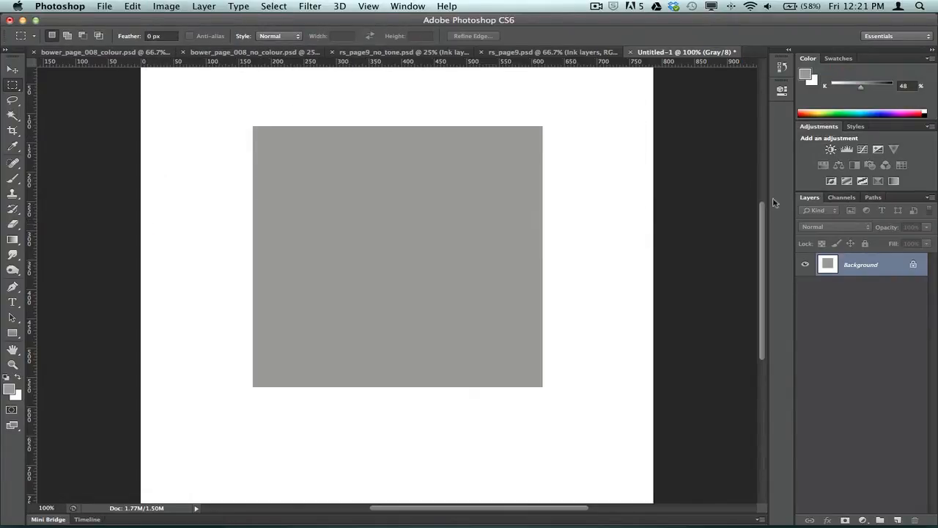
pyautogui.click(311, 6)
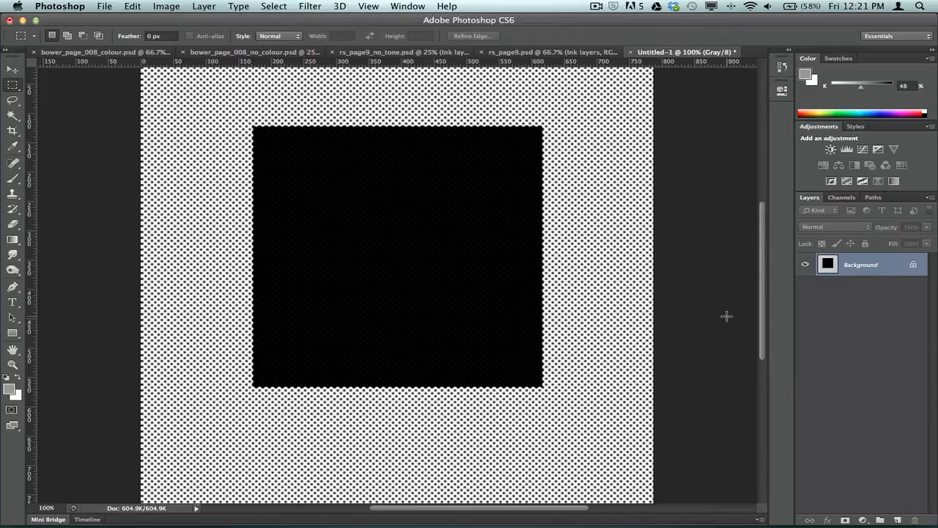
pyautogui.moveTo(642, 93)
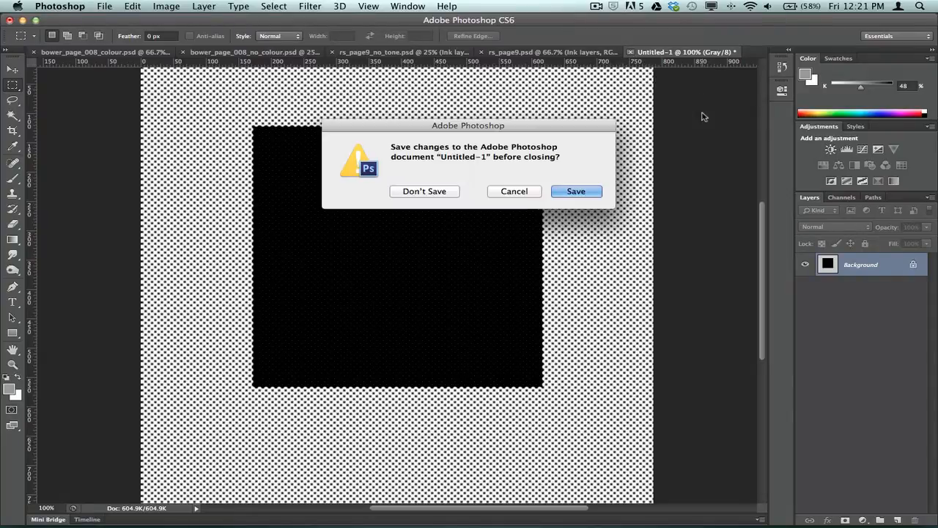
# - Discard the test document, switch to rs_page9_no_tone.psd, zoom on the top panel and hide the Rough layer
pyautogui.click(425, 190)
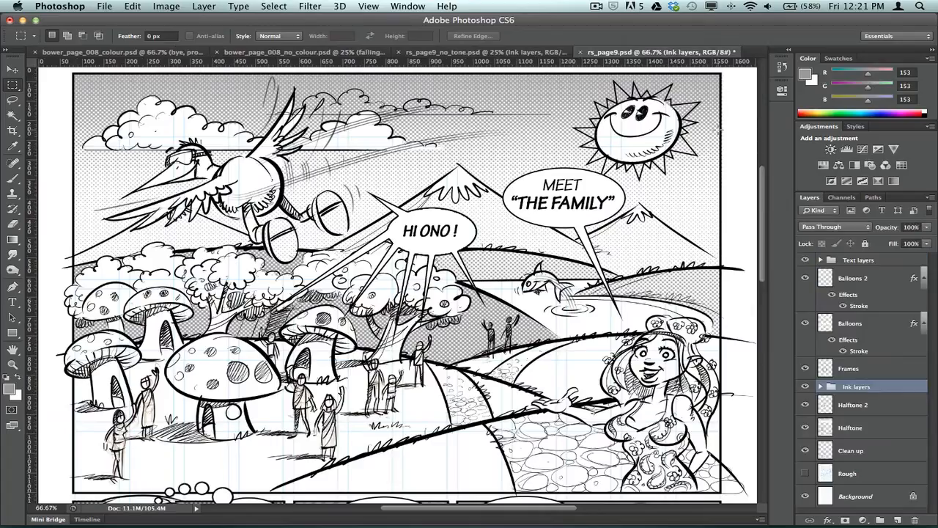
pyautogui.click(487, 53)
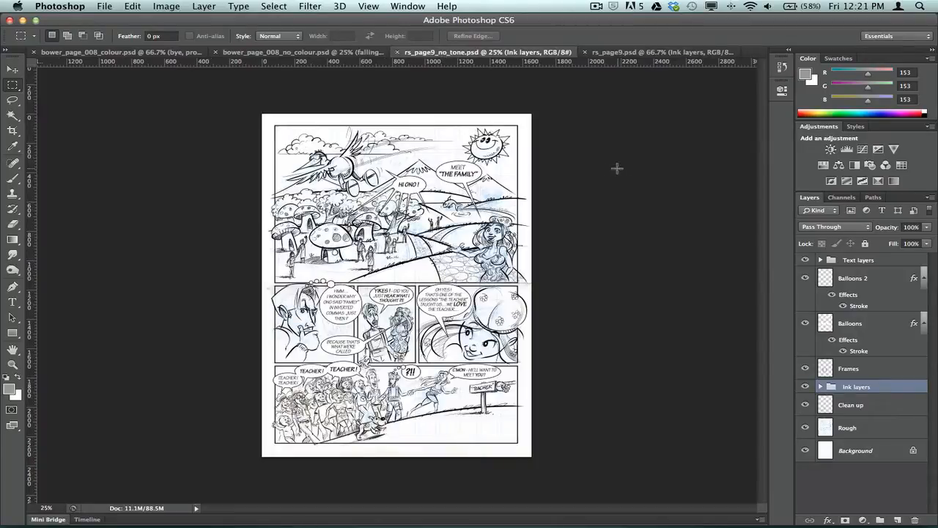
pyautogui.click(12, 364)
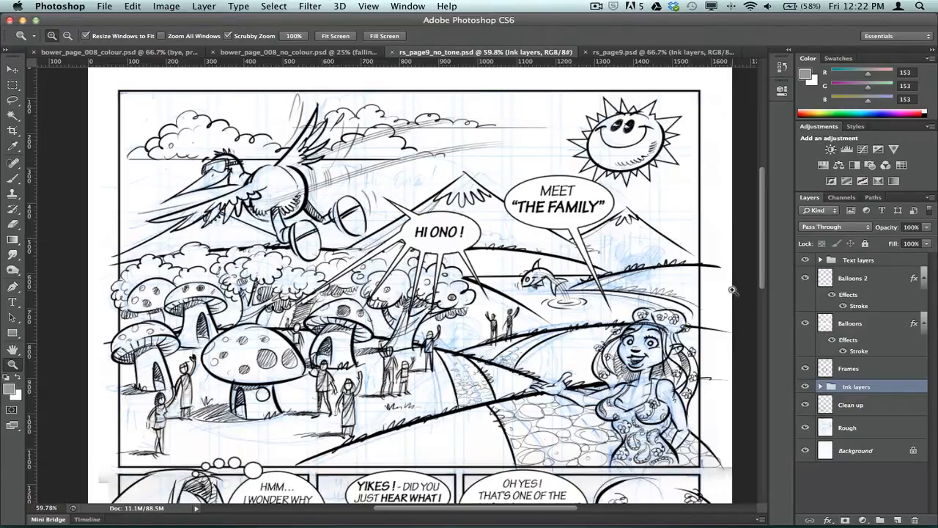
pyautogui.moveTo(762, 267)
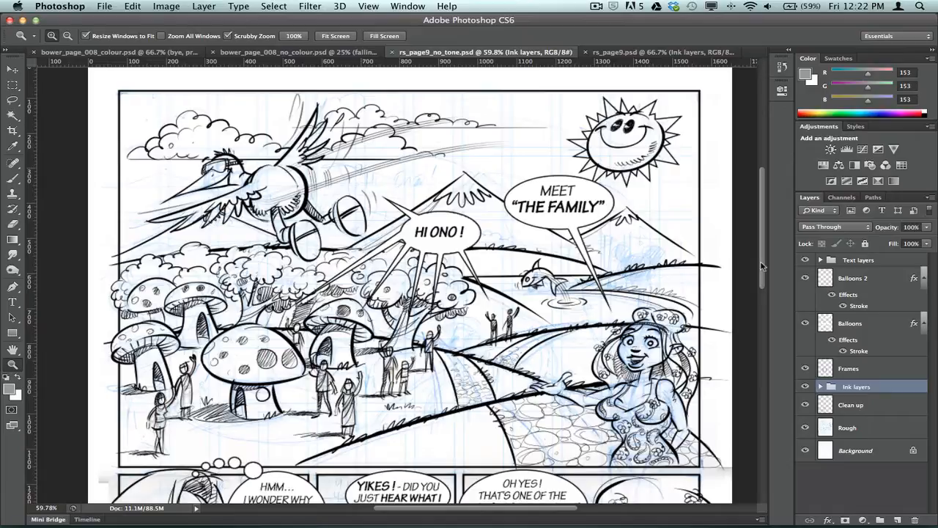
pyautogui.moveTo(888, 416)
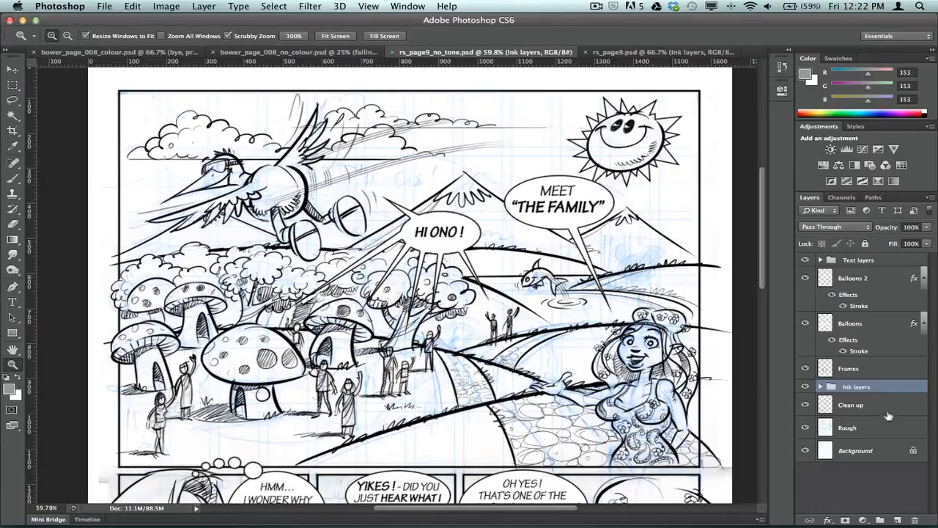
pyautogui.click(805, 428)
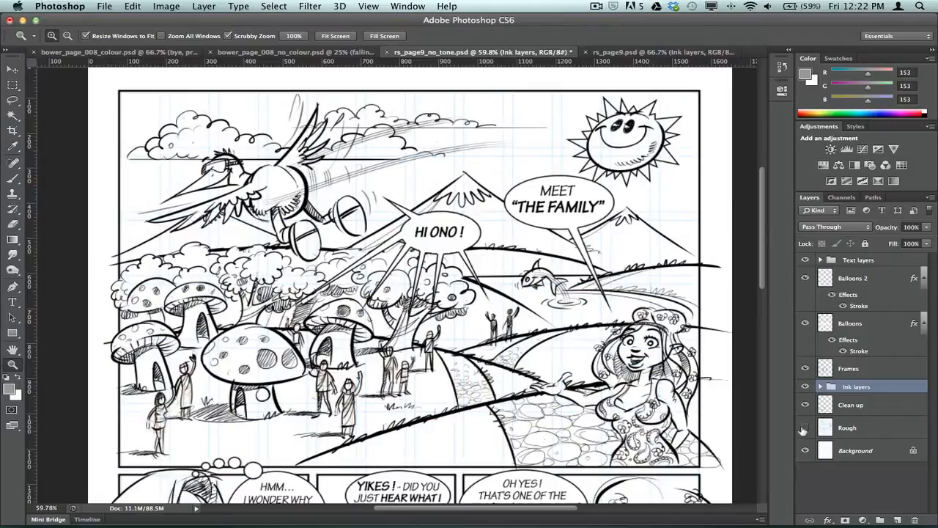
pyautogui.moveTo(805, 431)
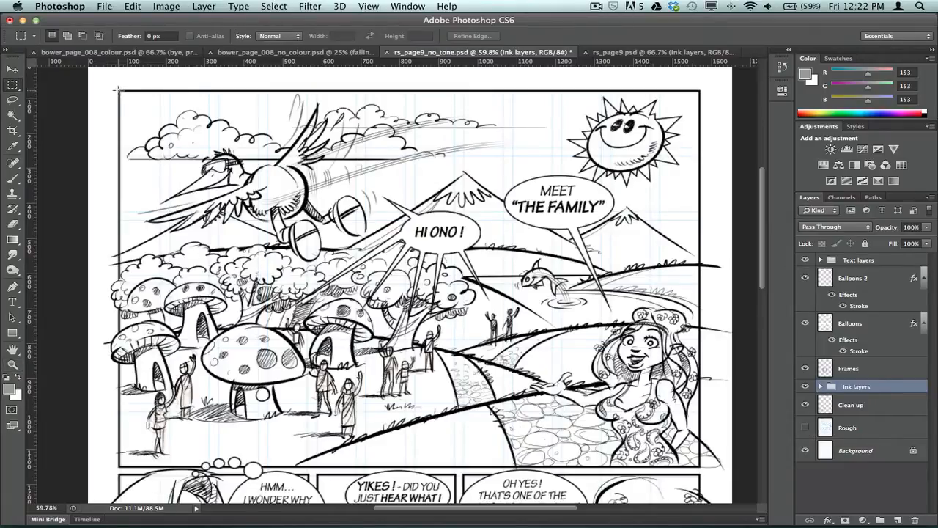
# - Add a new layer named 'Halftone dots' and move it below the Ink layers group
pyautogui.moveTo(117, 87); pyautogui.dragTo(667, 346)
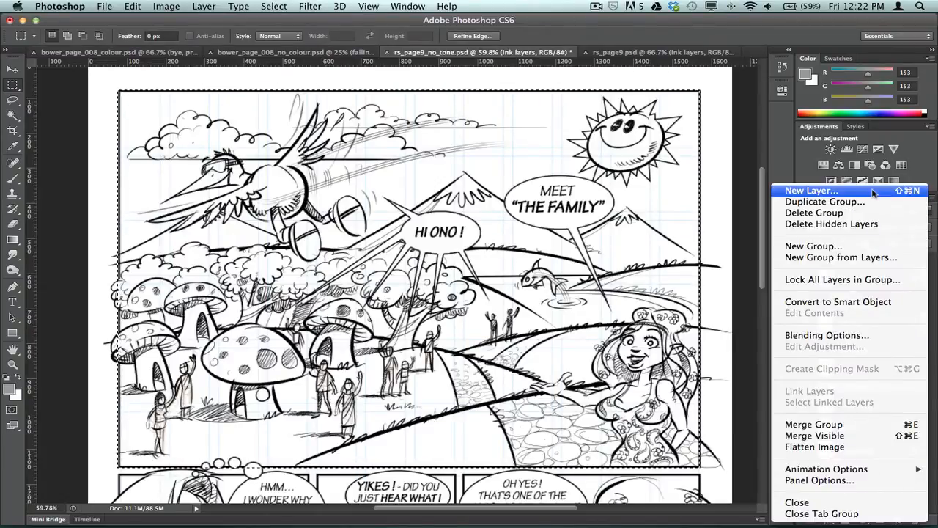
pyautogui.click(810, 191)
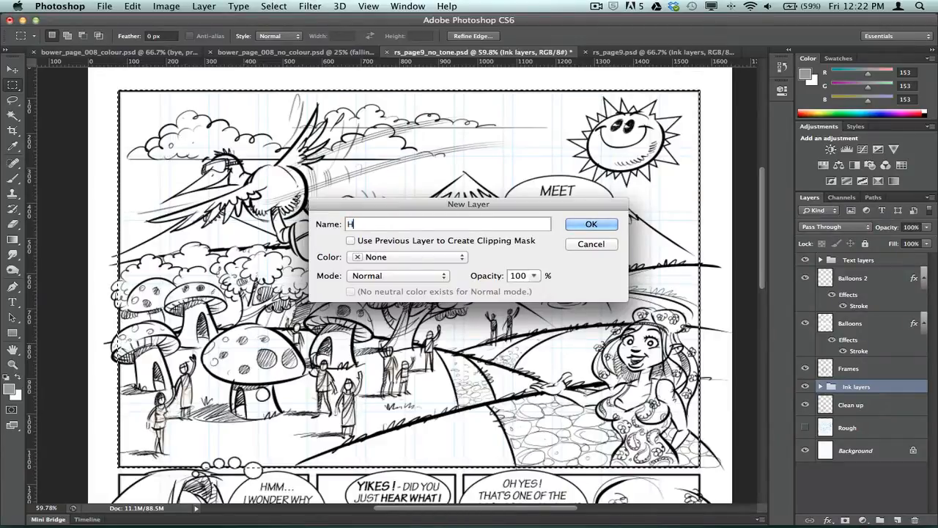
pyautogui.write('alftone do')
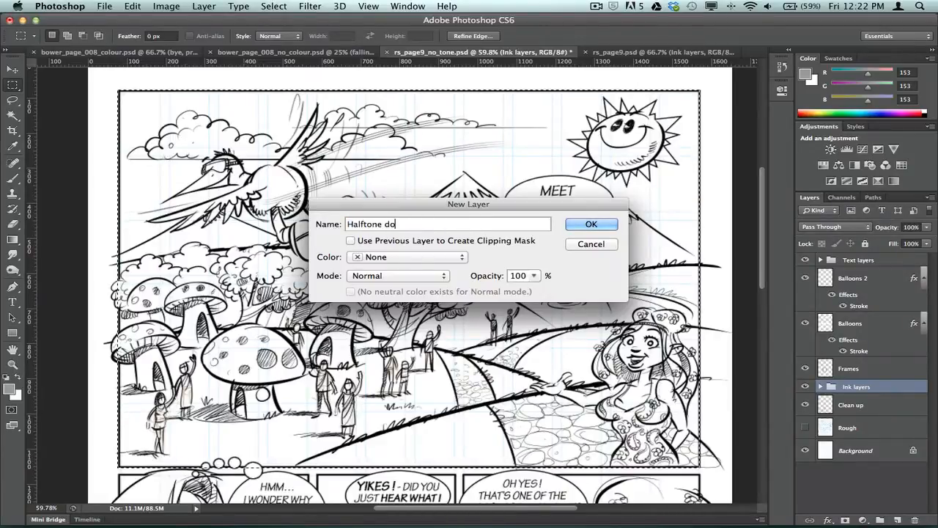
pyautogui.click(591, 223)
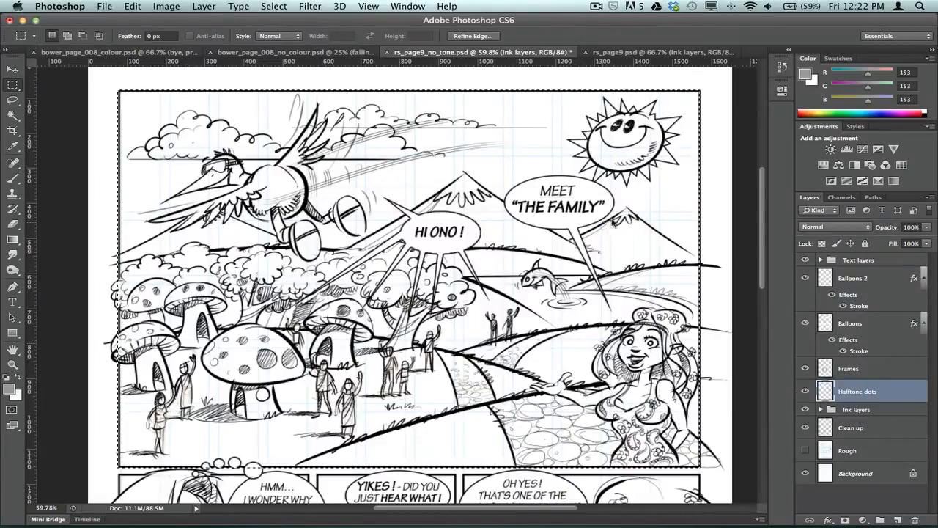
pyautogui.click(856, 390)
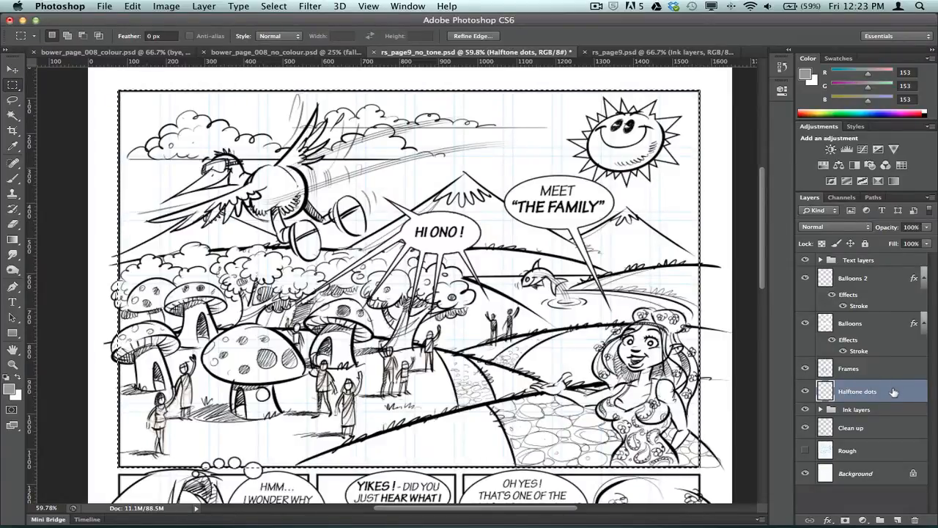
pyautogui.moveTo(883, 395)
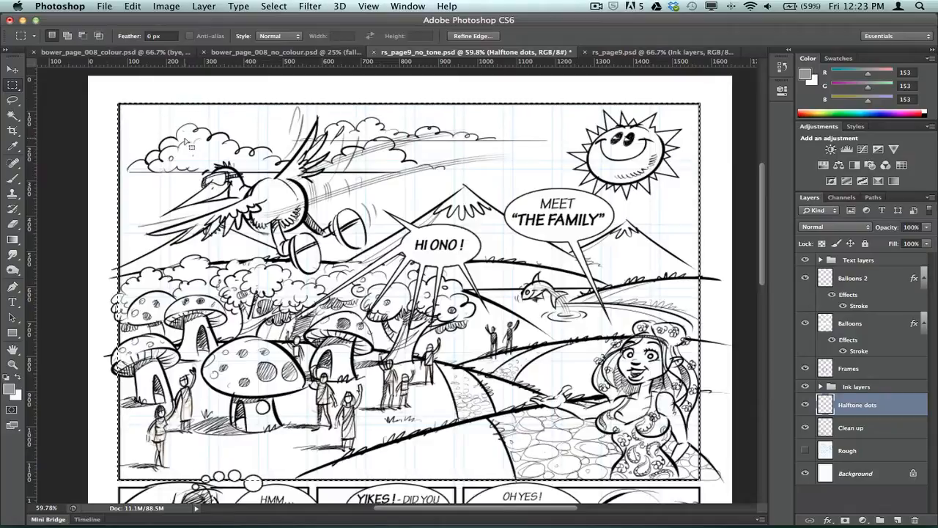
pyautogui.moveTo(158, 135)
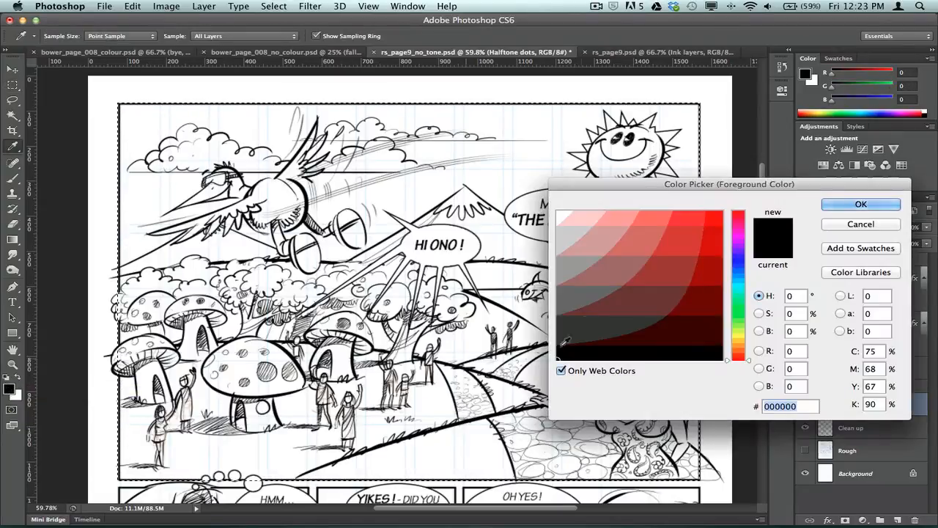
# - Set the foreground to grey #666666 and drag a linear gradient across the top panel
pyautogui.click(559, 299)
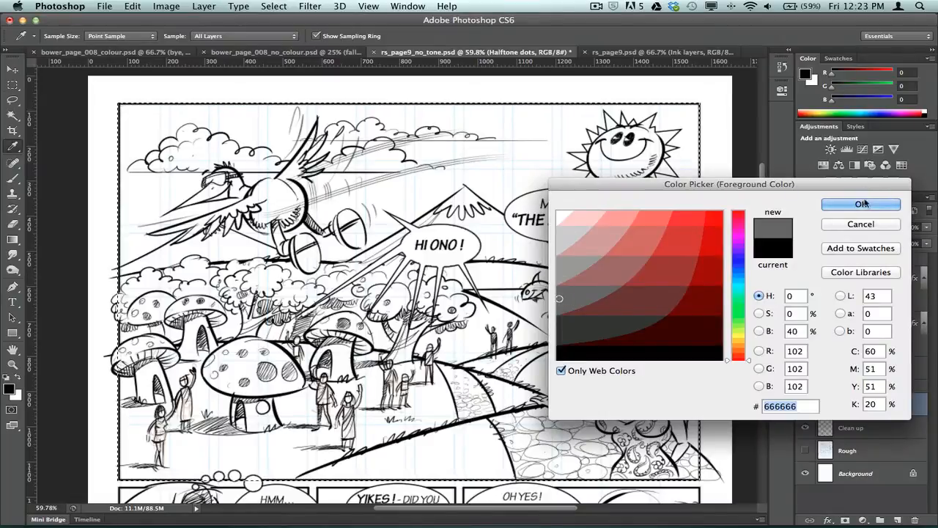
pyautogui.click(860, 204)
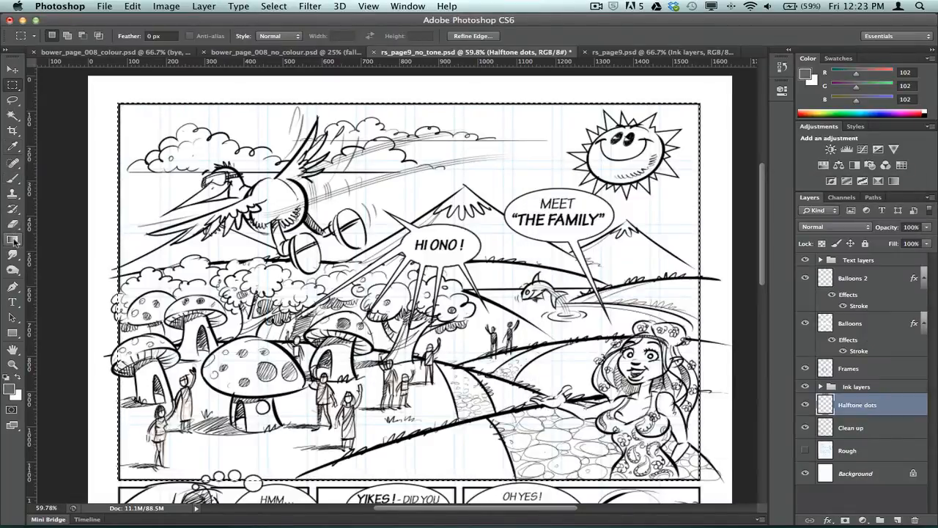
pyautogui.click(12, 240)
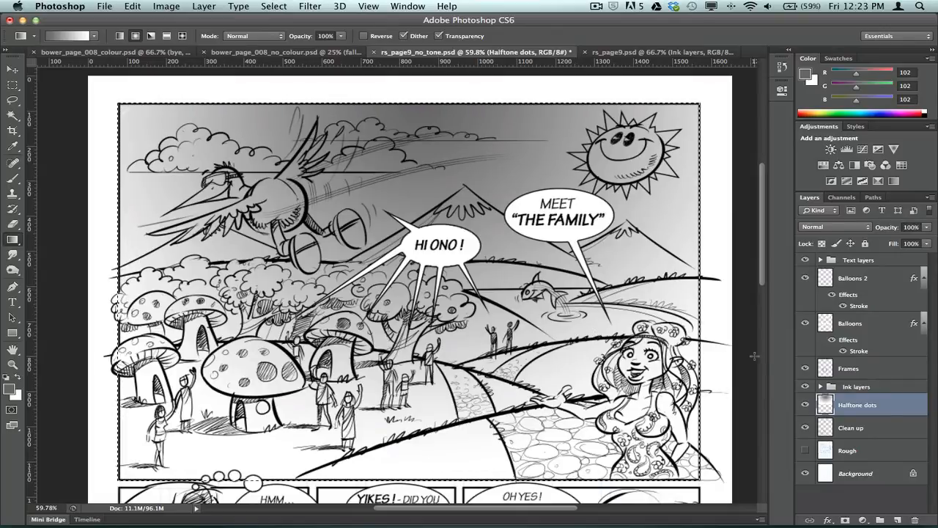
pyautogui.moveTo(749, 330)
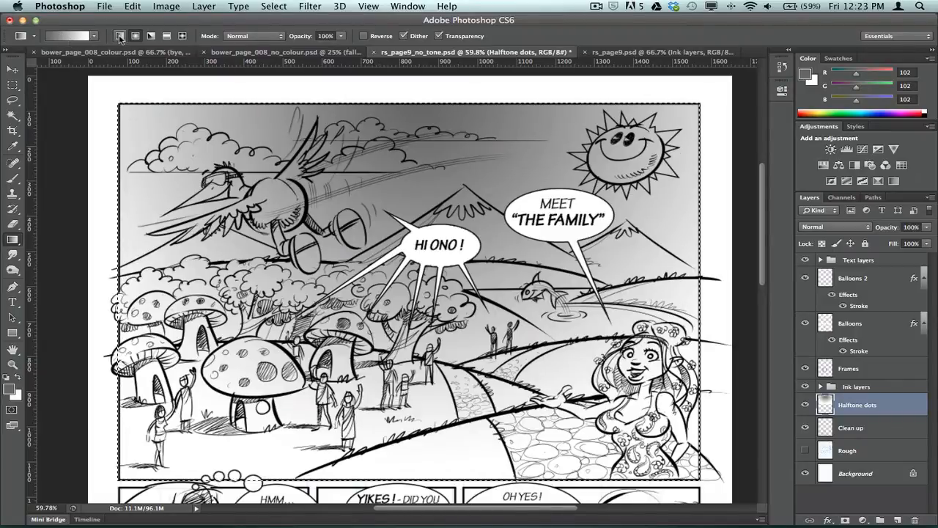
pyautogui.moveTo(119, 35)
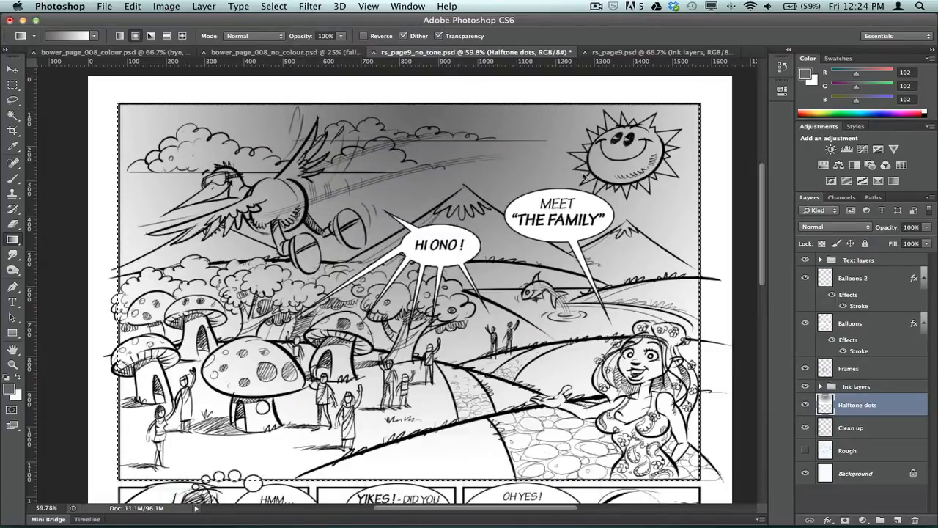
# - In Halftone Pattern with Size 2 and Dot type, trial Contrast values between 45 and 50
pyautogui.click(309, 6)
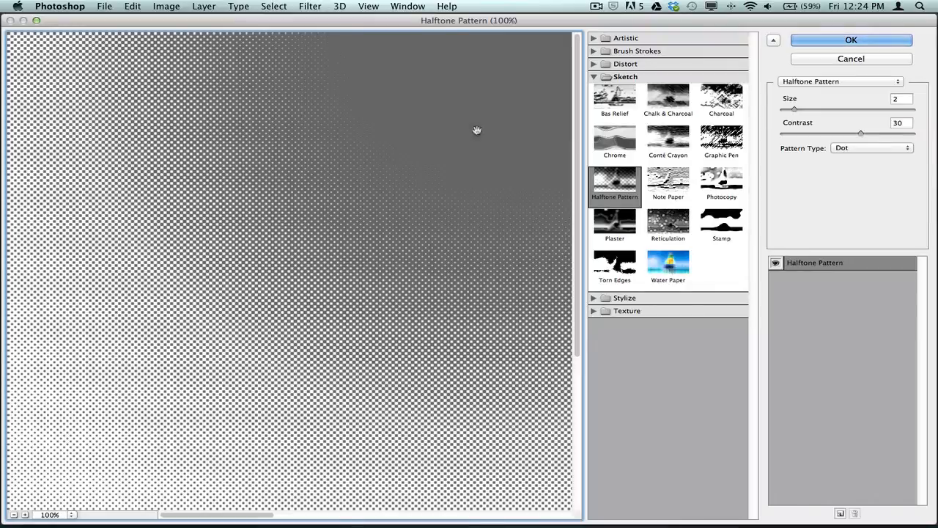
pyautogui.moveTo(381, 252)
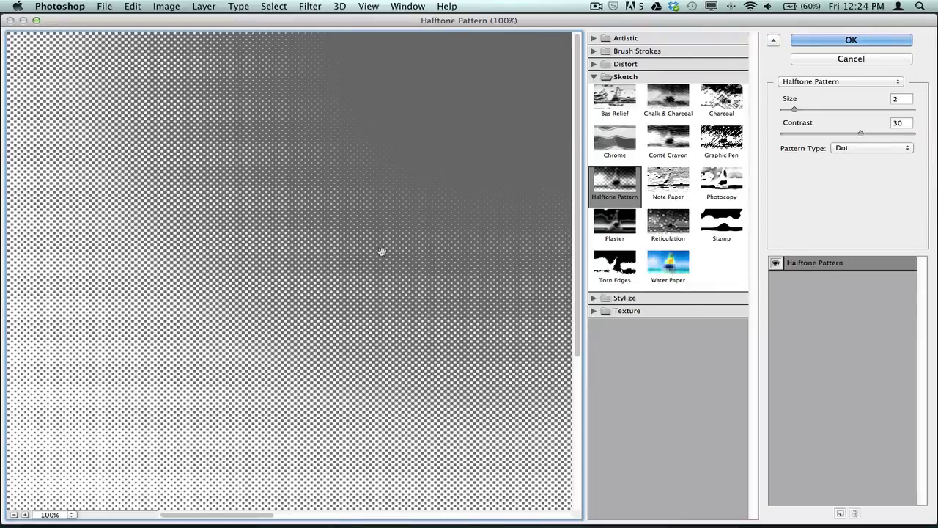
pyautogui.moveTo(925, 170)
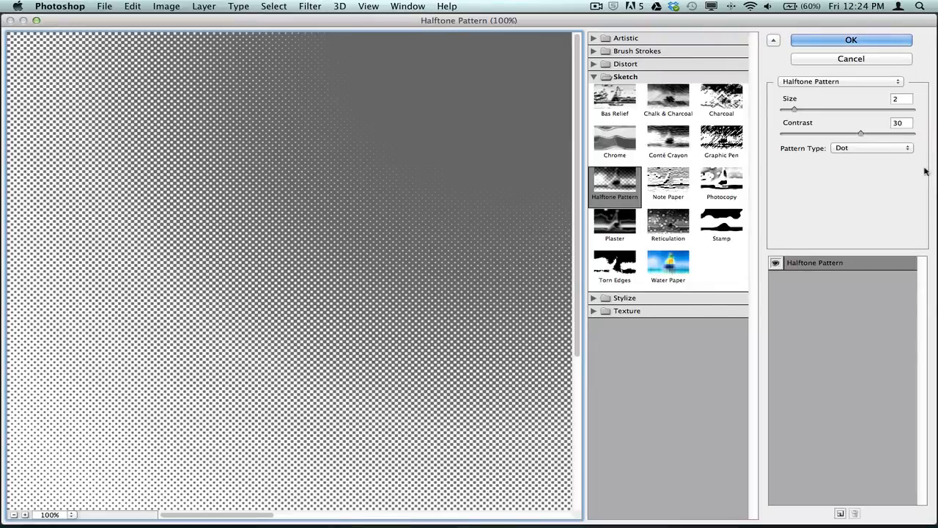
pyautogui.moveTo(861, 134); pyautogui.dragTo(883, 133)
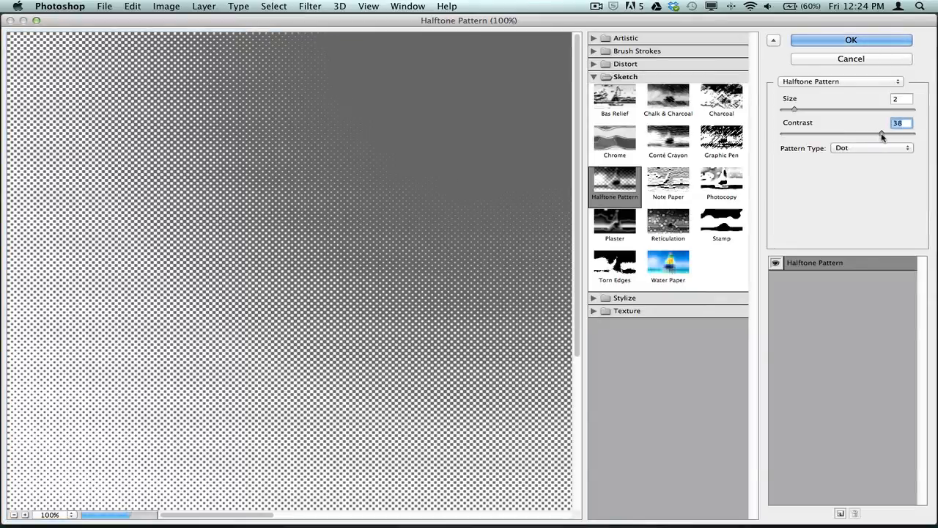
pyautogui.moveTo(882, 135); pyautogui.dragTo(912, 134)
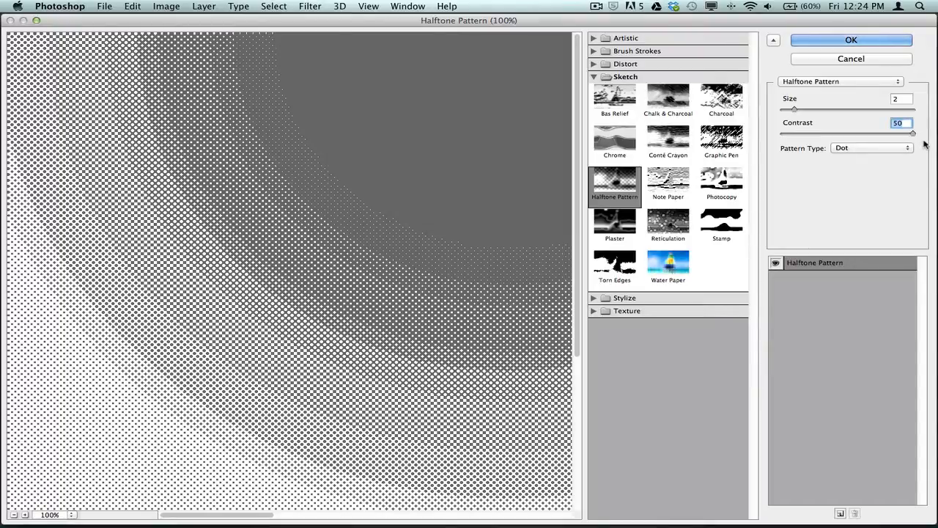
pyautogui.moveTo(911, 135); pyautogui.dragTo(900, 135)
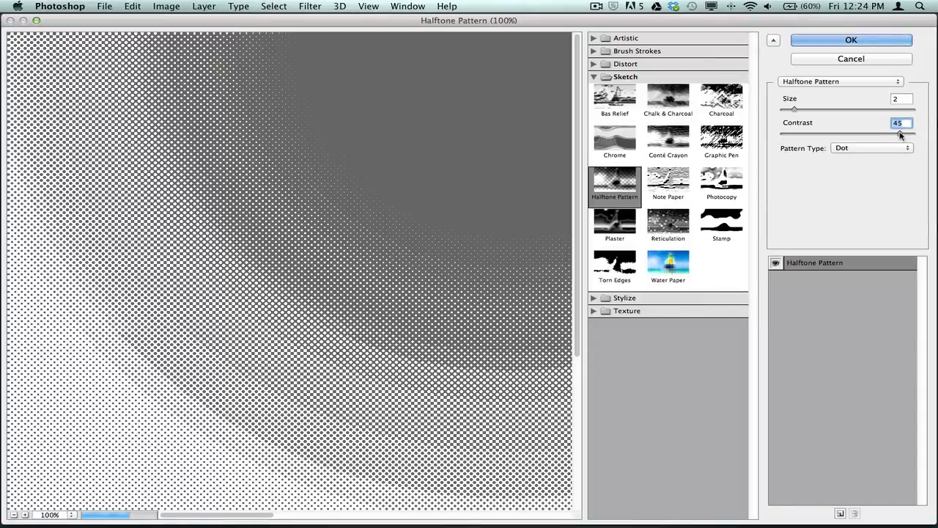
pyautogui.moveTo(896, 132); pyautogui.dragTo(912, 132)
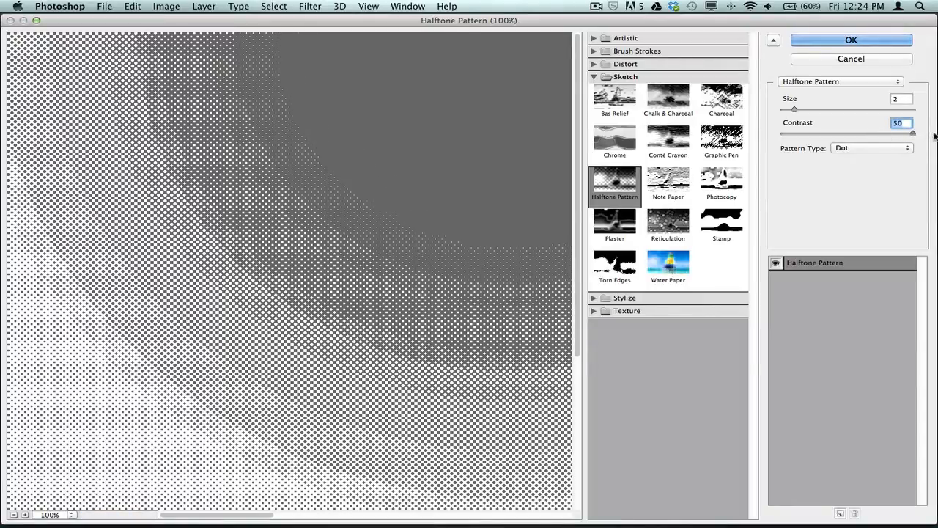
pyautogui.moveTo(912, 132); pyautogui.dragTo(902, 132)
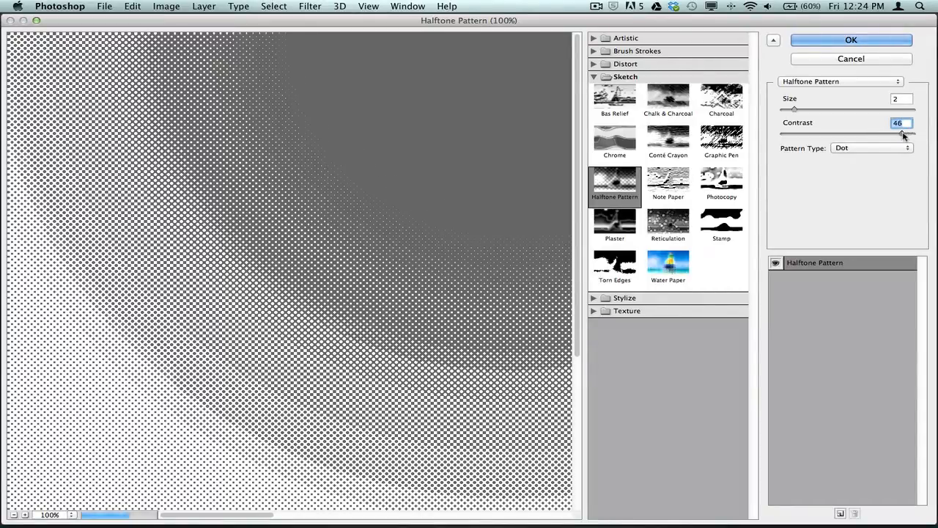
# - Settle the halftone Contrast at 35 and apply the dot pattern to the grey gradient
pyautogui.moveTo(901, 135); pyautogui.dragTo(887, 135)
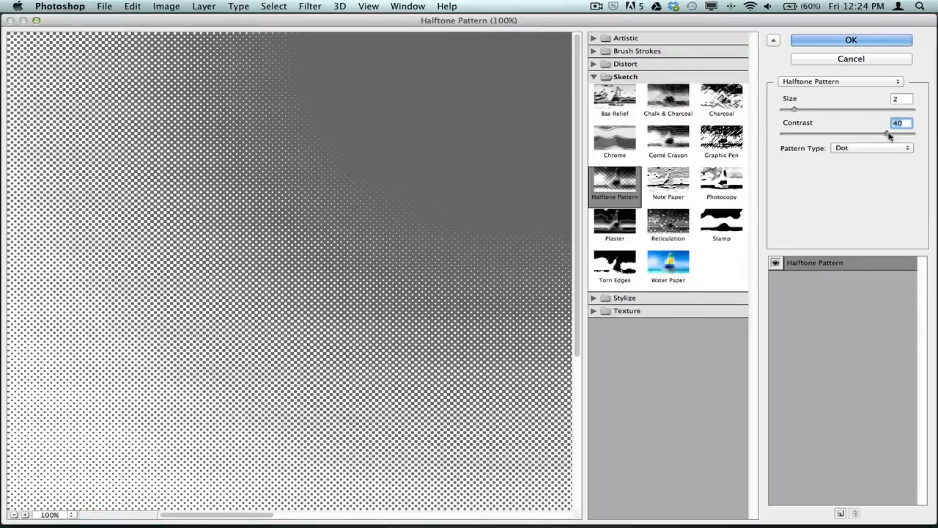
pyautogui.moveTo(886, 134); pyautogui.dragTo(883, 135)
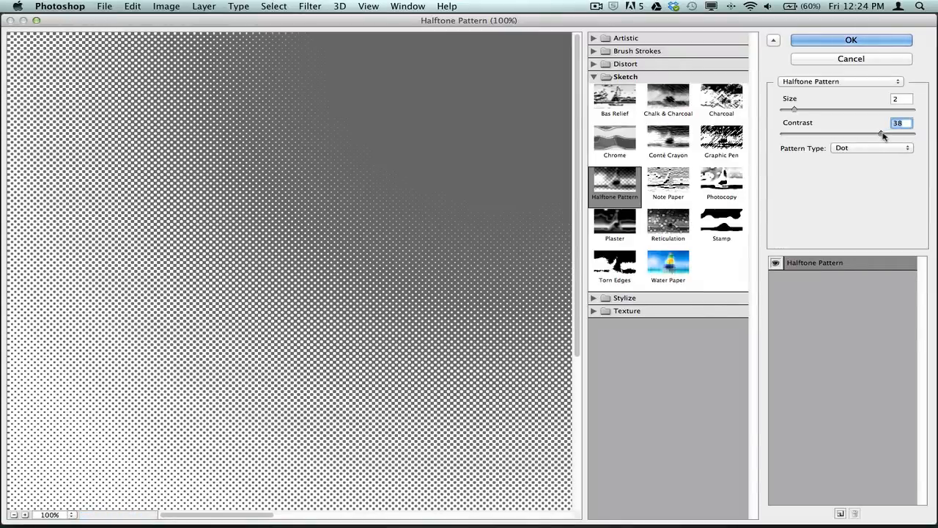
pyautogui.moveTo(881, 135); pyautogui.dragTo(876, 135)
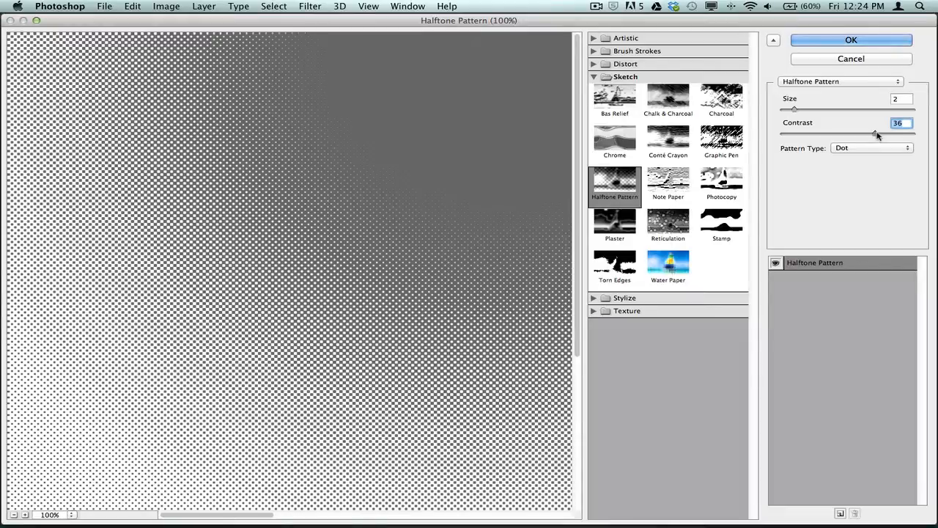
pyautogui.moveTo(876, 135); pyautogui.dragTo(873, 135)
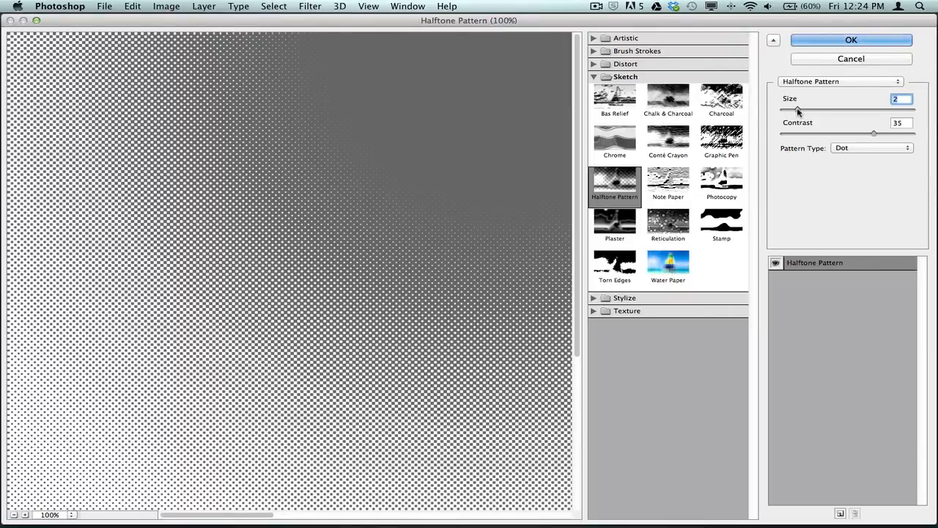
pyautogui.moveTo(803, 117)
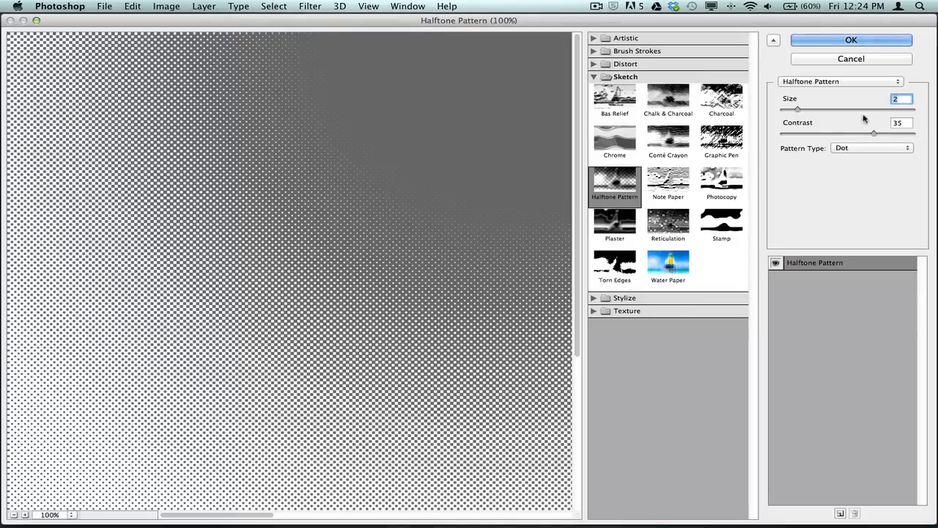
pyautogui.moveTo(832, 122)
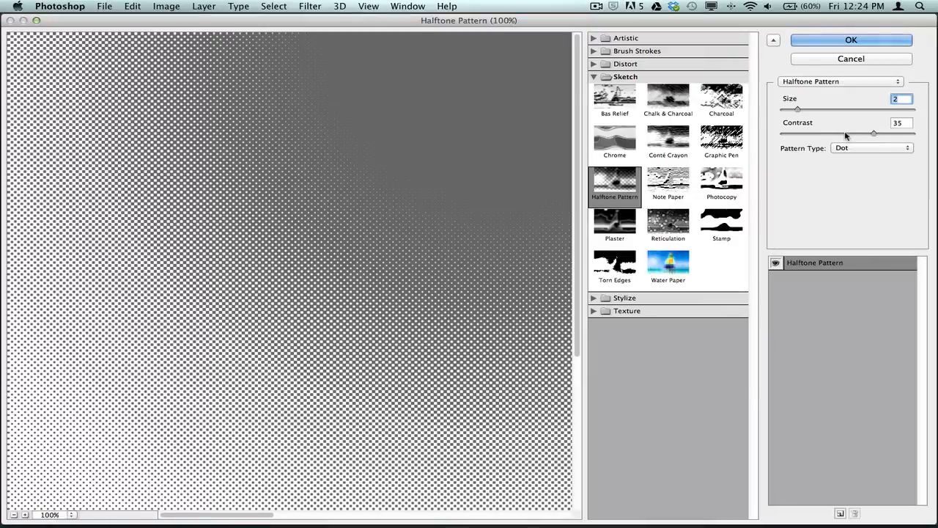
pyautogui.moveTo(841, 82)
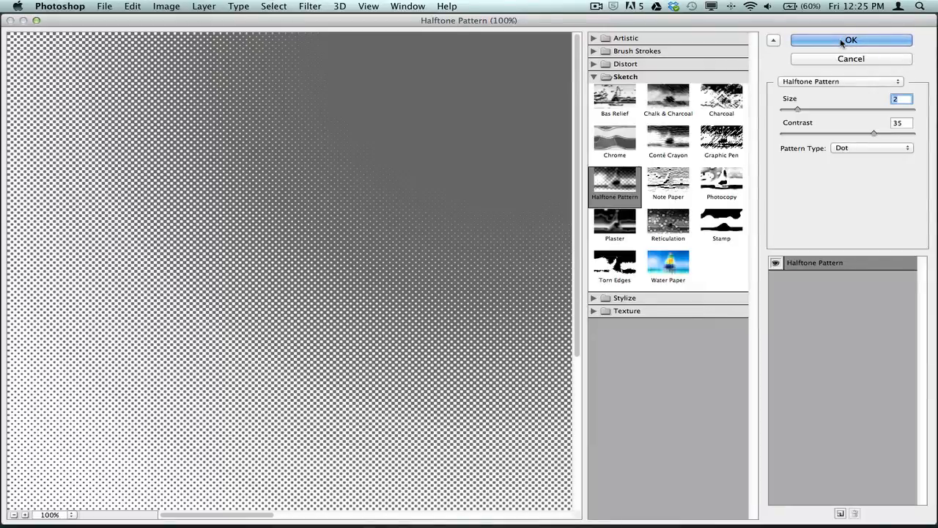
pyautogui.click(850, 40)
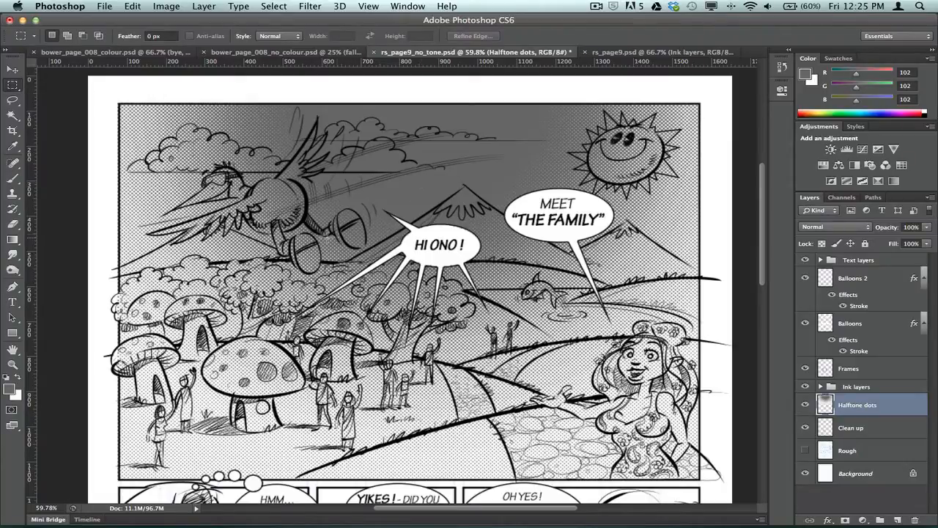
# - Scroll the rs_page9.psd copy whose layers include Halftone and Halftone 2 beneath the inks
pyautogui.scroll(-3)
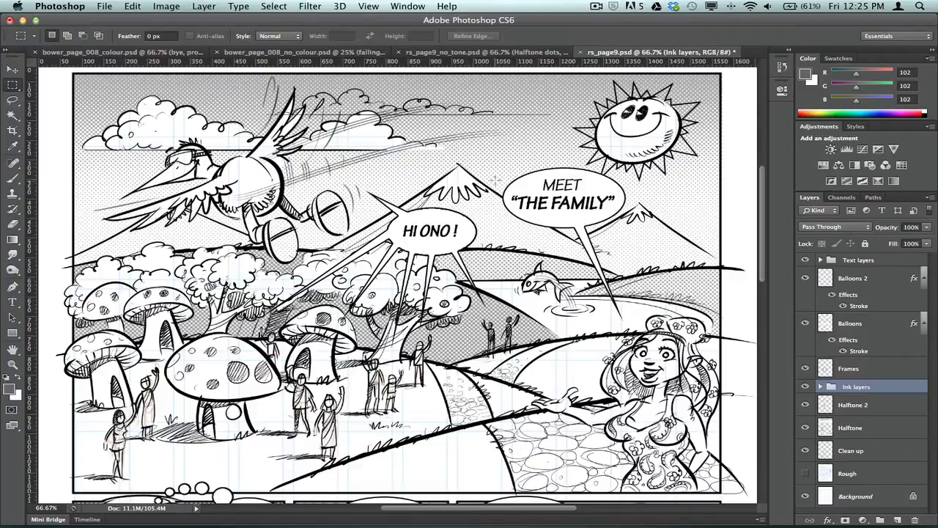
pyautogui.moveTo(645, 238)
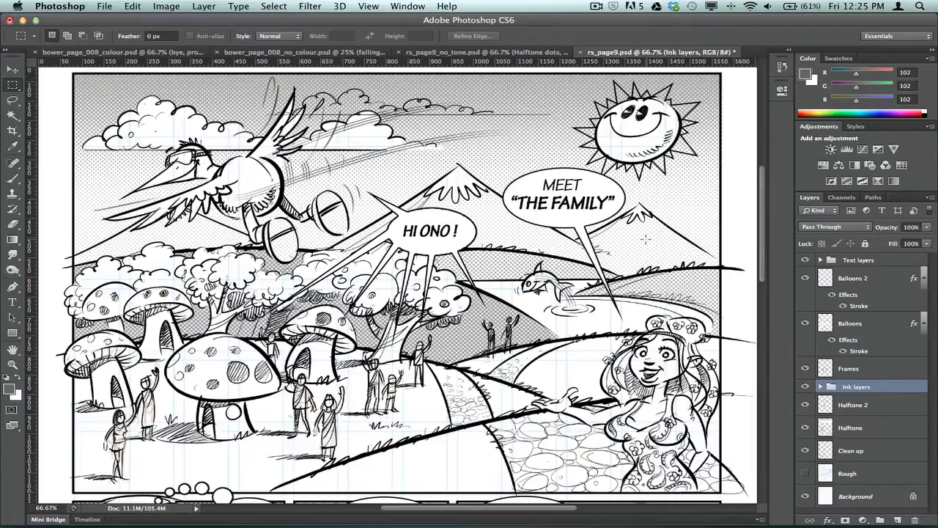
pyautogui.moveTo(539, 306)
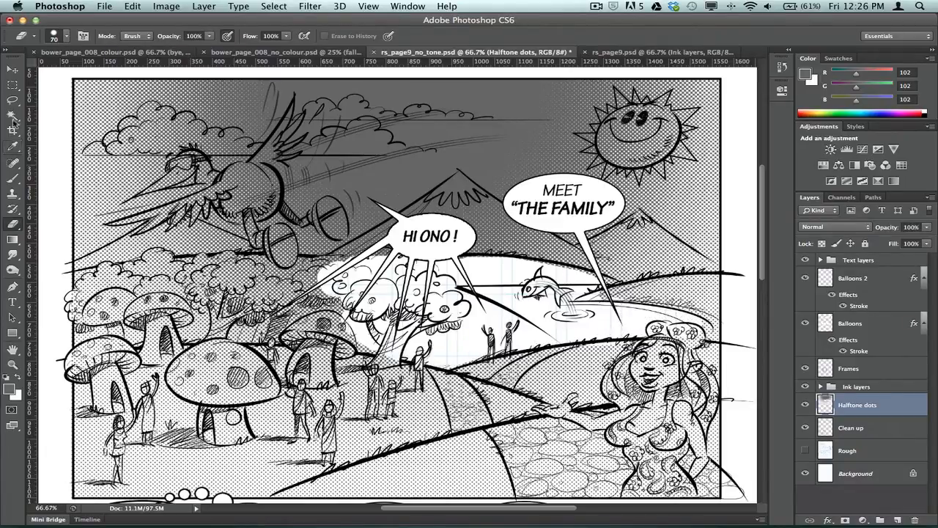
# - With the Rectangular Marquee active, scroll over the finished colour page's halftone-shaded panels
pyautogui.click(12, 99)
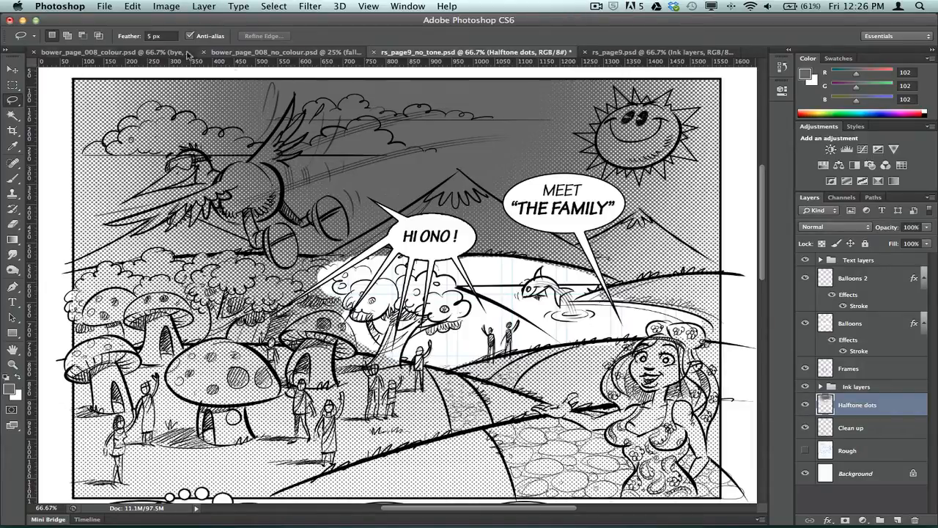
pyautogui.moveTo(110, 53)
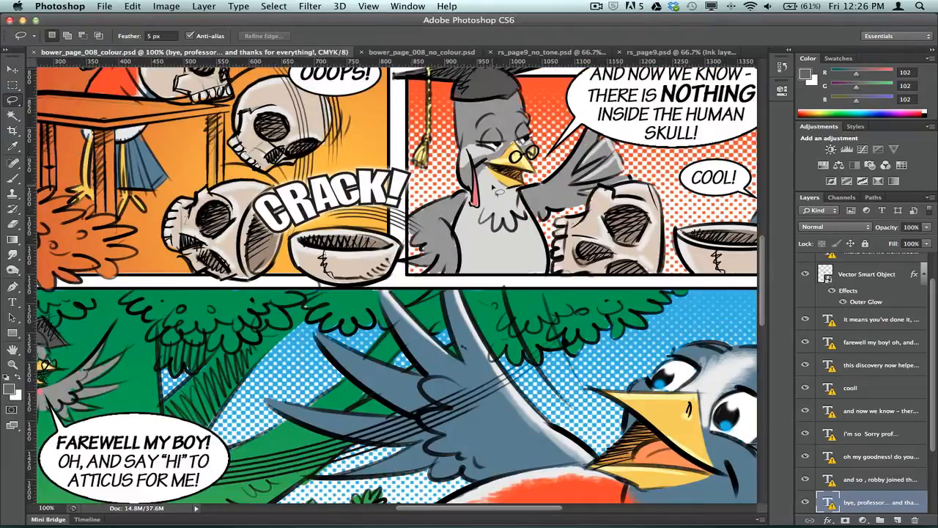
pyautogui.scroll(3)
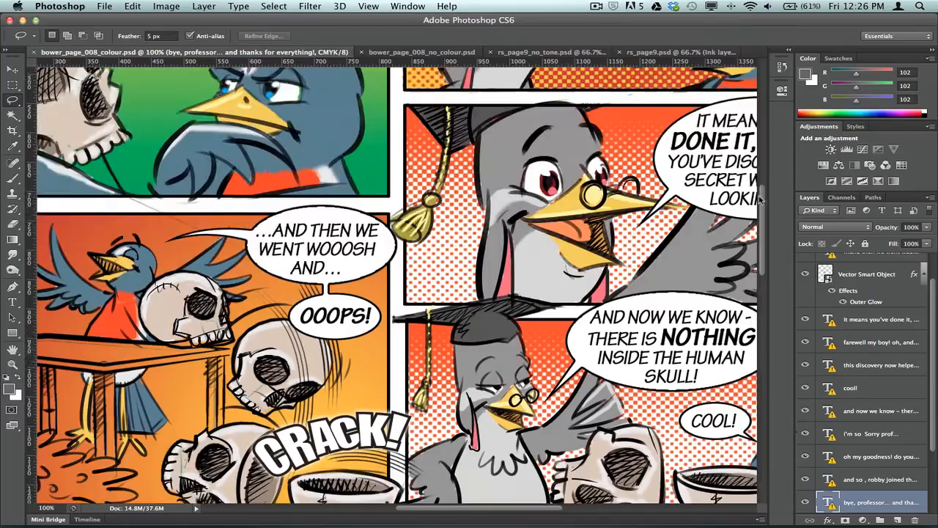
pyautogui.scroll(3)
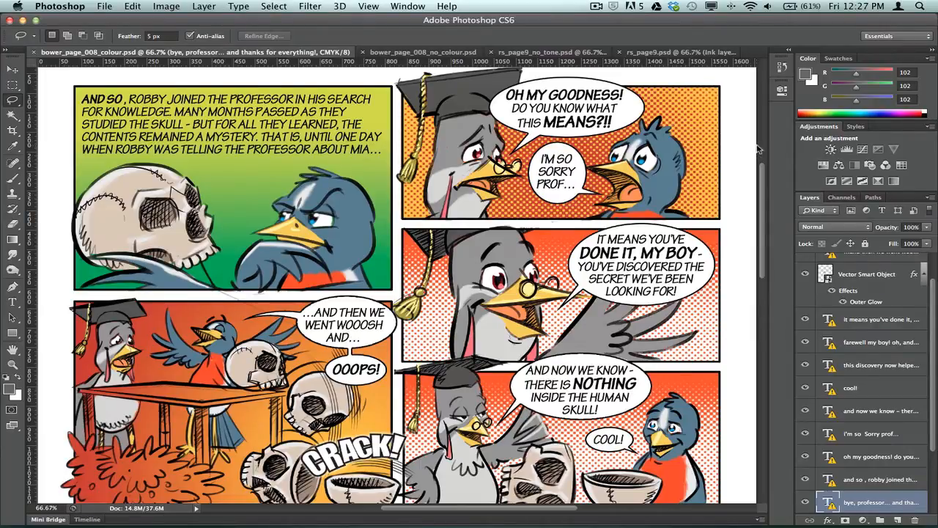
pyautogui.moveTo(759, 149)
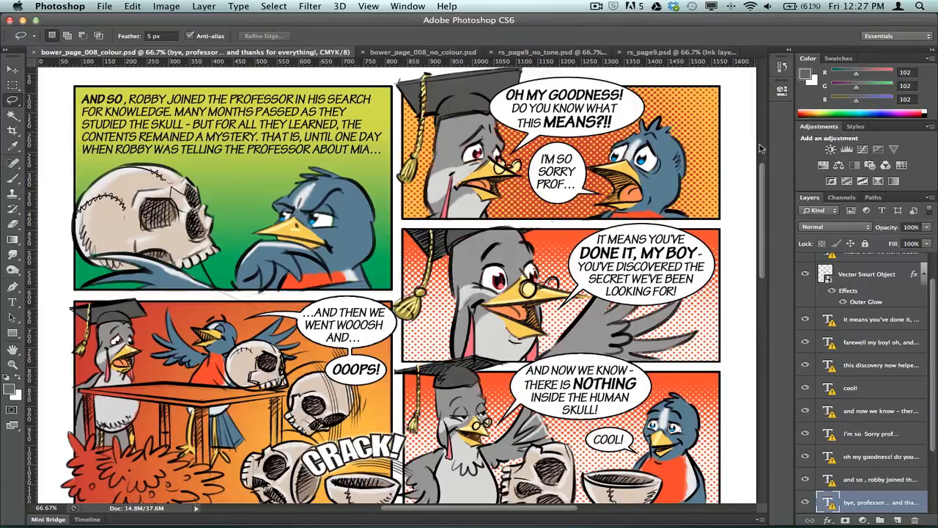
pyautogui.moveTo(755, 149)
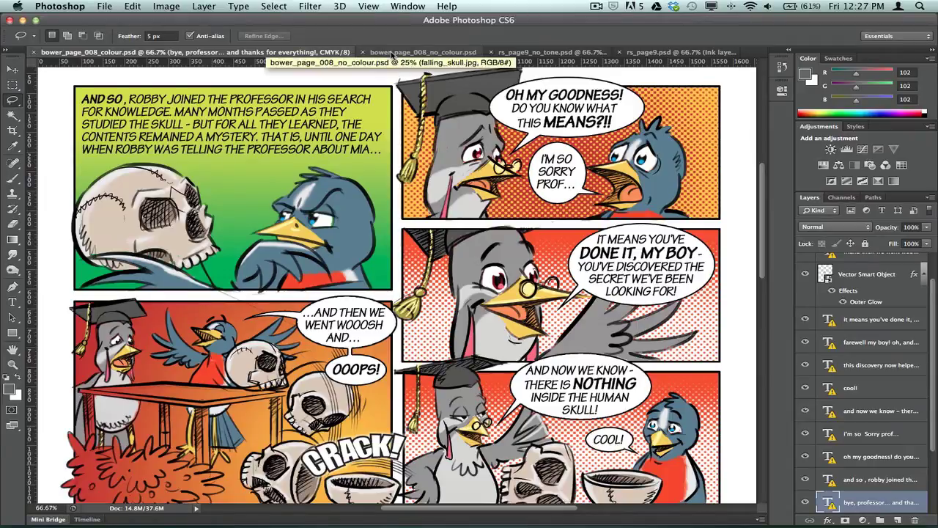
# - On the uncoloured skull page, create a new layer named 'halftone dot' and start picking its foreground colour
pyautogui.click(299, 53)
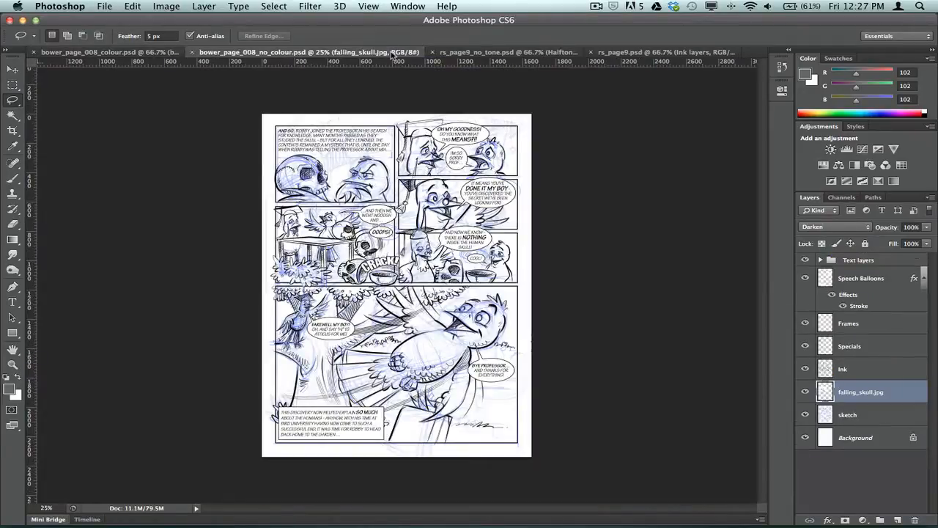
pyautogui.click(12, 363)
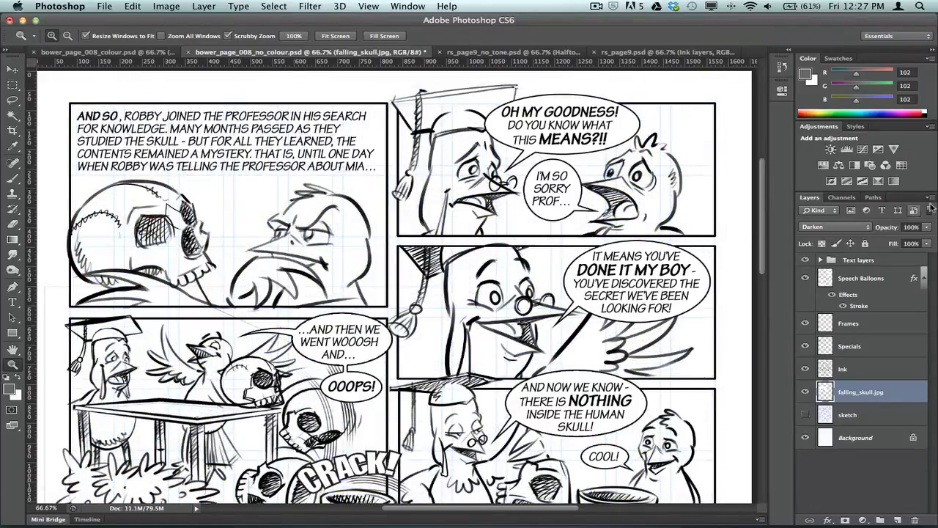
pyautogui.click(929, 211)
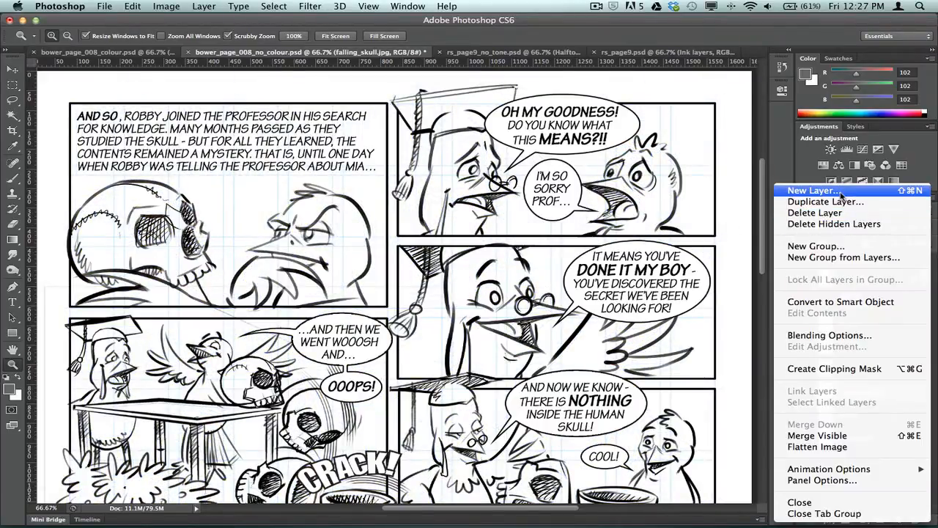
pyautogui.click(813, 191)
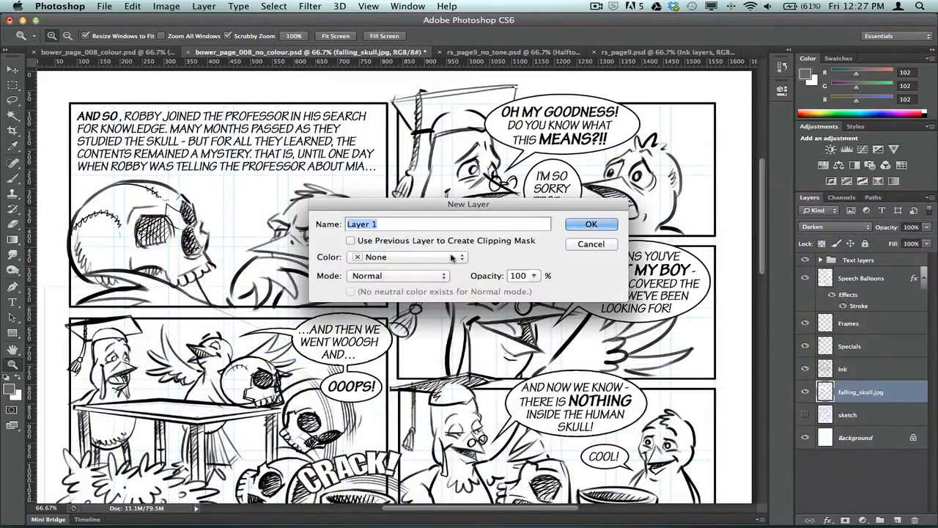
pyautogui.write('halft')
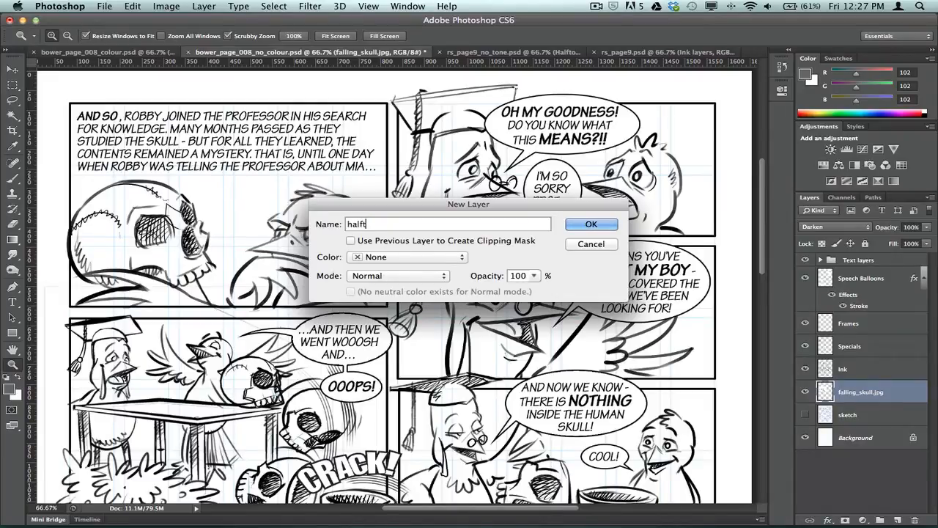
pyautogui.write('one dot')
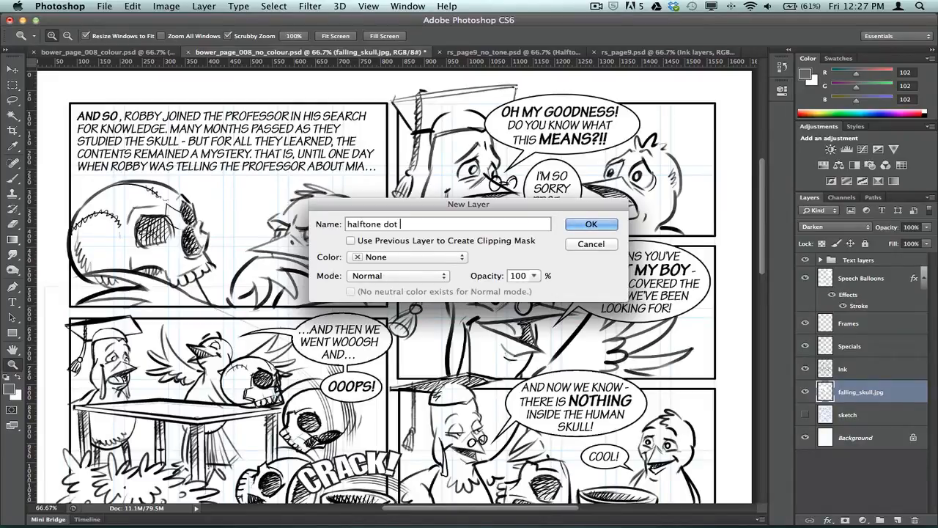
pyautogui.click(591, 223)
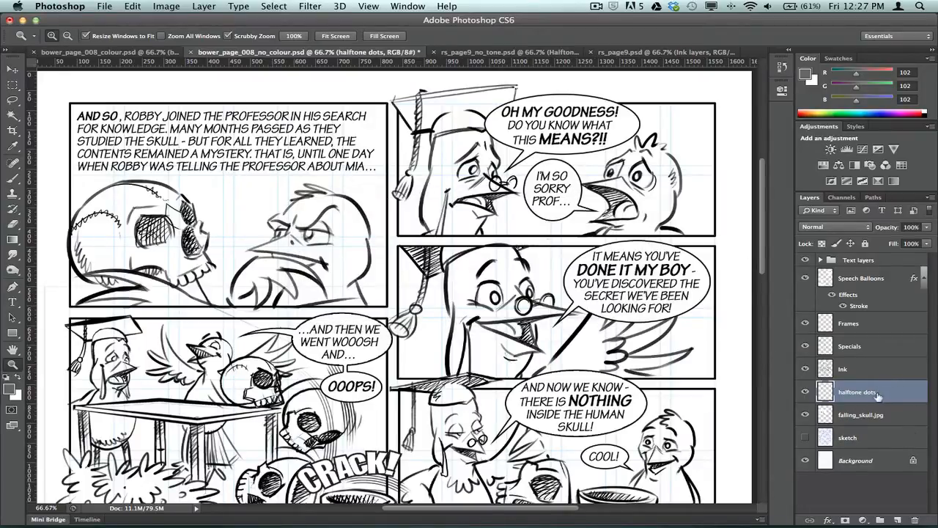
pyautogui.click(805, 369)
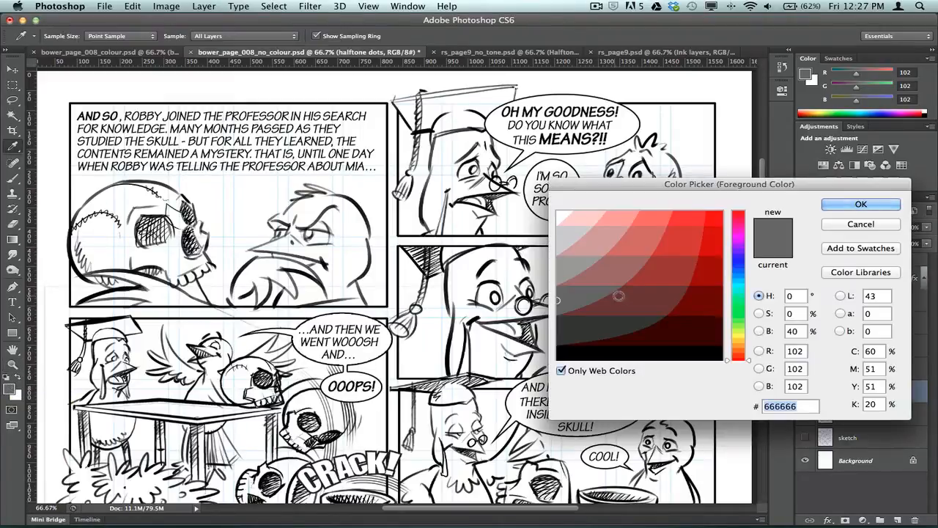
# - Set the foreground colour to pure red #ff0000 and choose pure yellow for the background
pyautogui.click(712, 217)
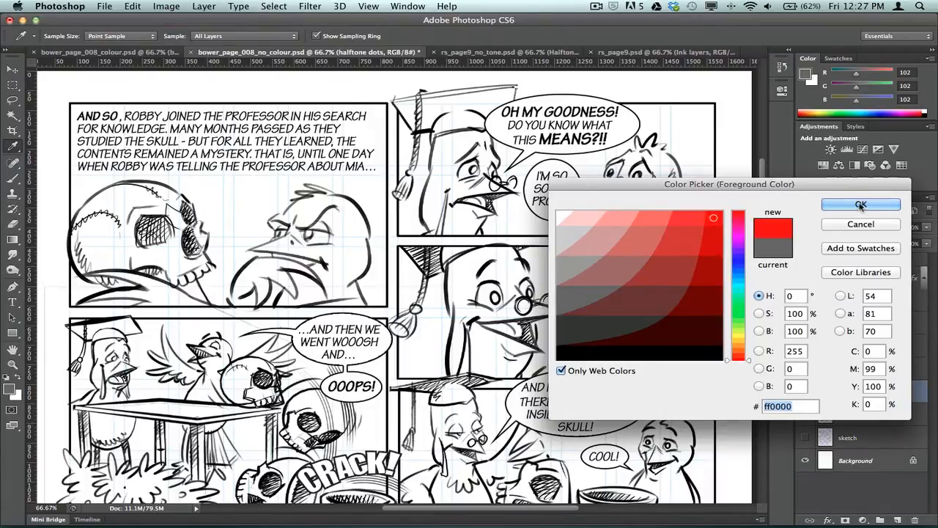
pyautogui.click(860, 203)
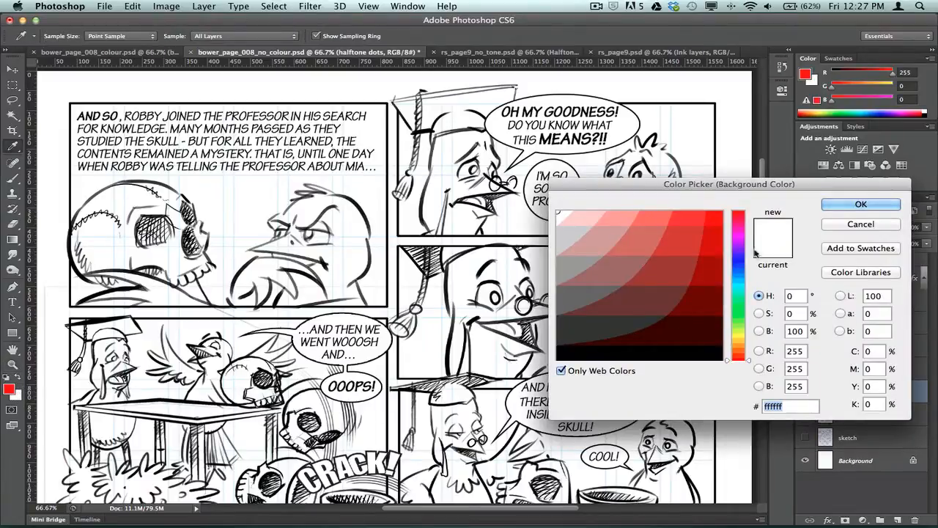
pyautogui.click(738, 330)
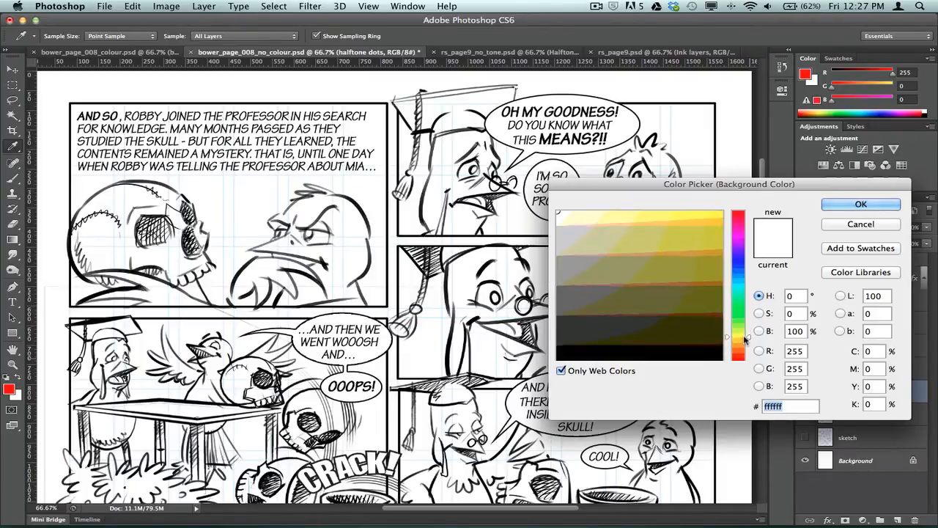
pyautogui.click(712, 215)
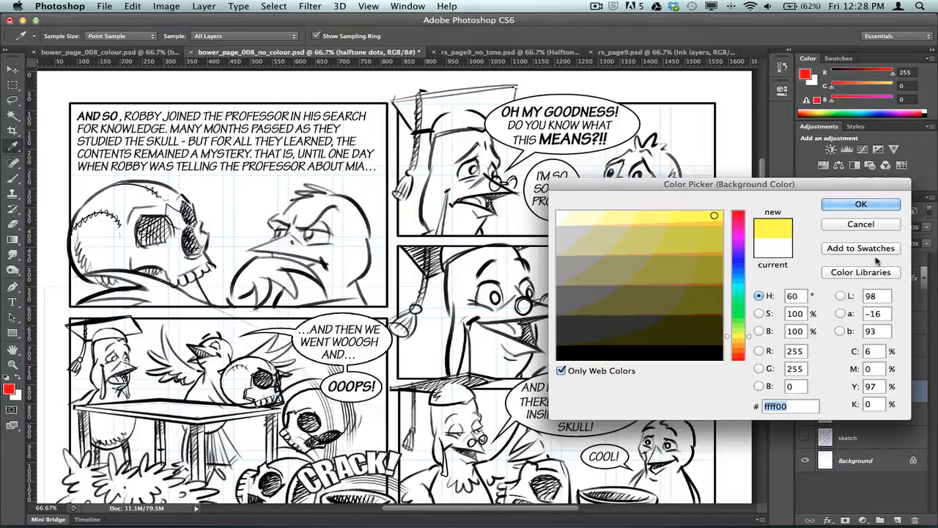
pyautogui.moveTo(868, 274)
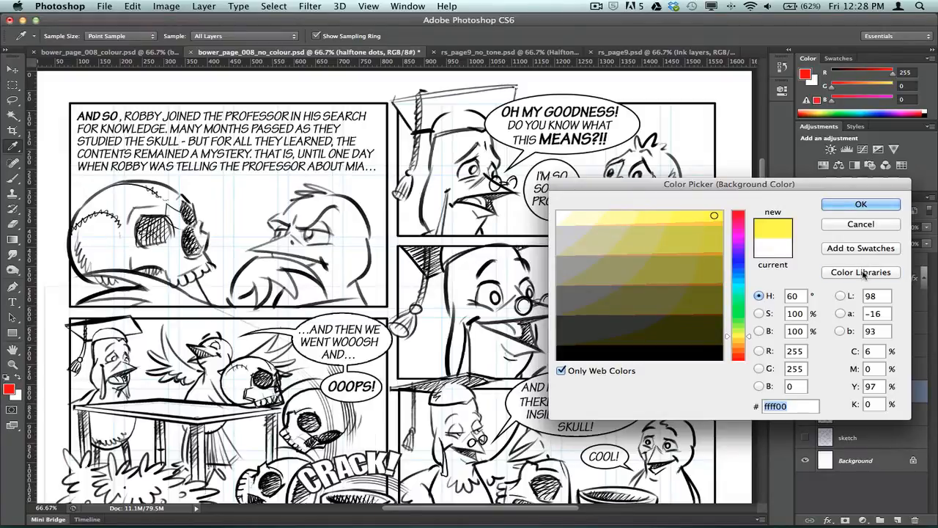
# - Browse the matching Pantone libraries, then confirm #ffff00 yellow as the background colour
pyautogui.click(860, 271)
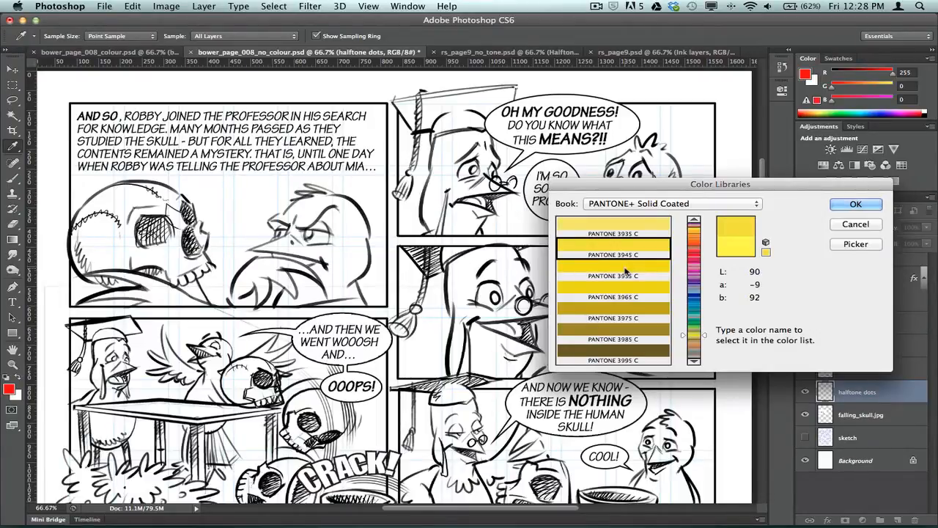
pyautogui.moveTo(827, 233)
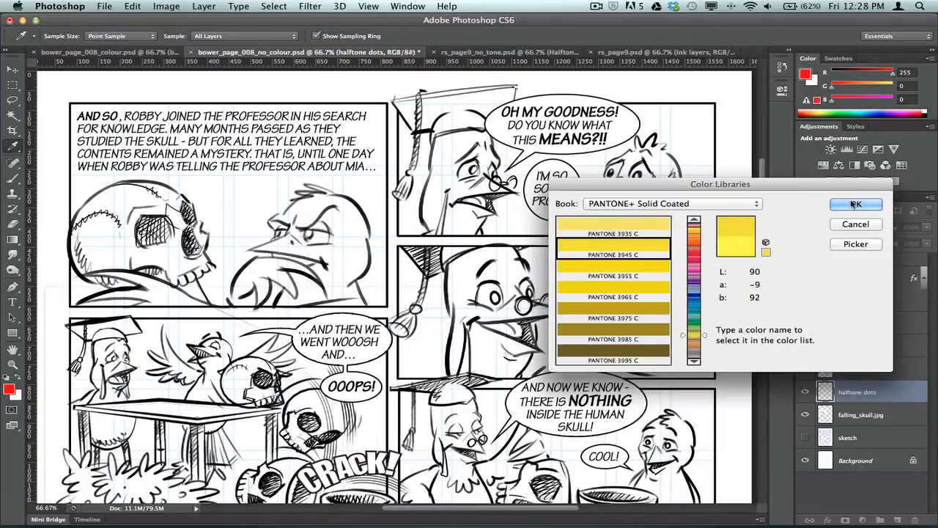
pyautogui.click(856, 243)
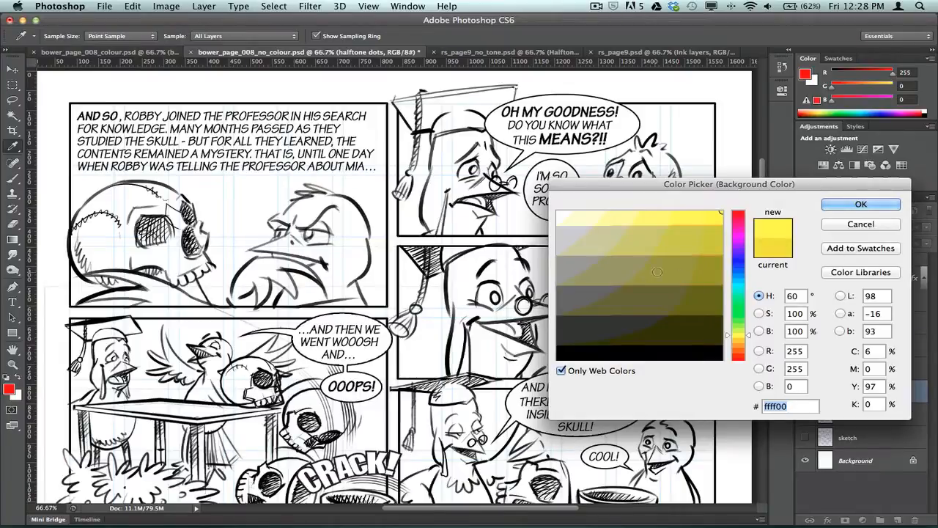
pyautogui.click(718, 217)
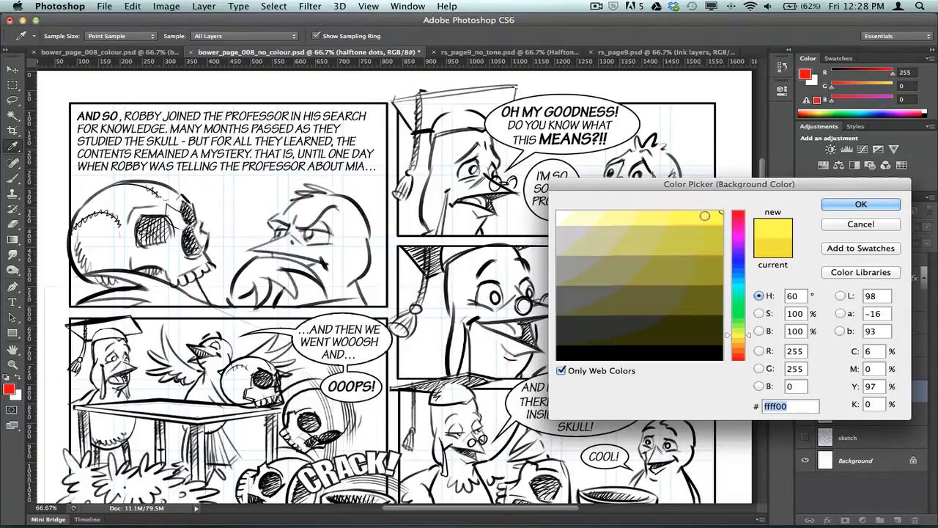
pyautogui.click(709, 274)
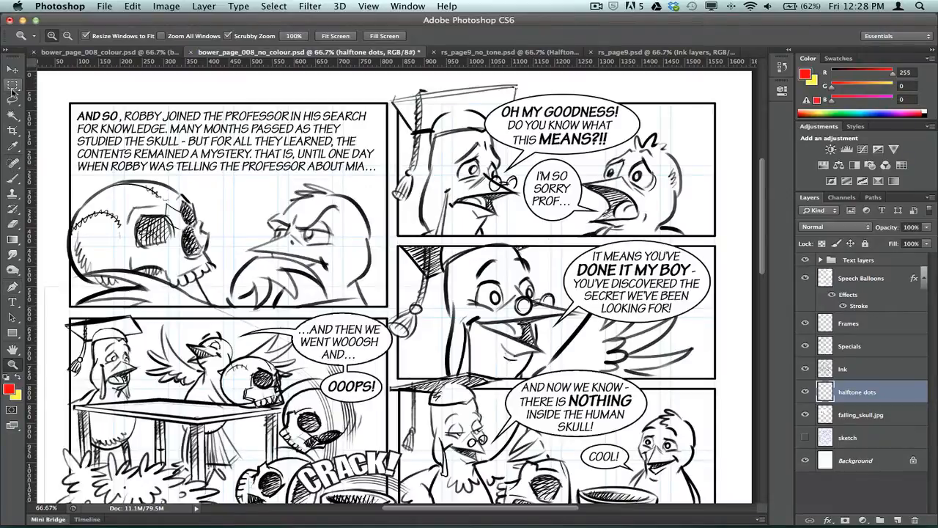
# - Marquee-select the top-right panel and fill it with the Foreground to Background red-to-yellow gradient
pyautogui.click(12, 81)
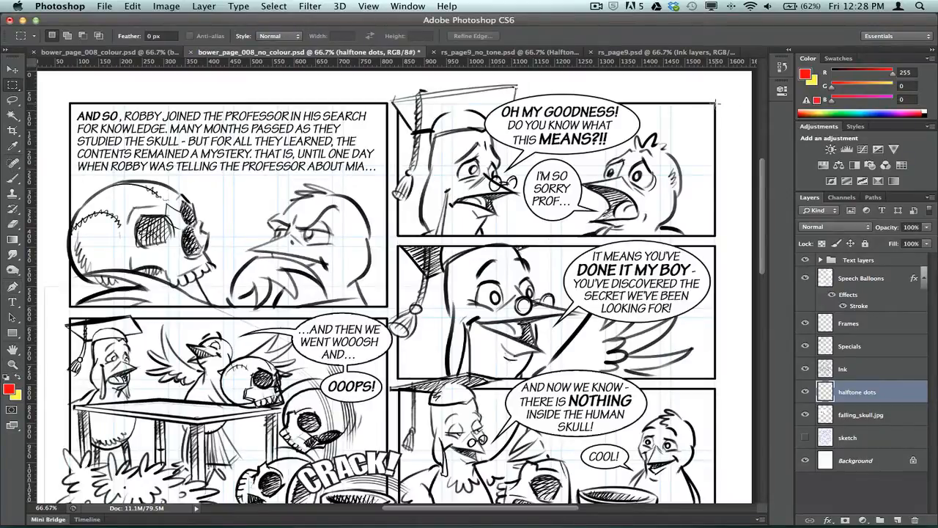
pyautogui.moveTo(398, 105); pyautogui.dragTo(717, 242)
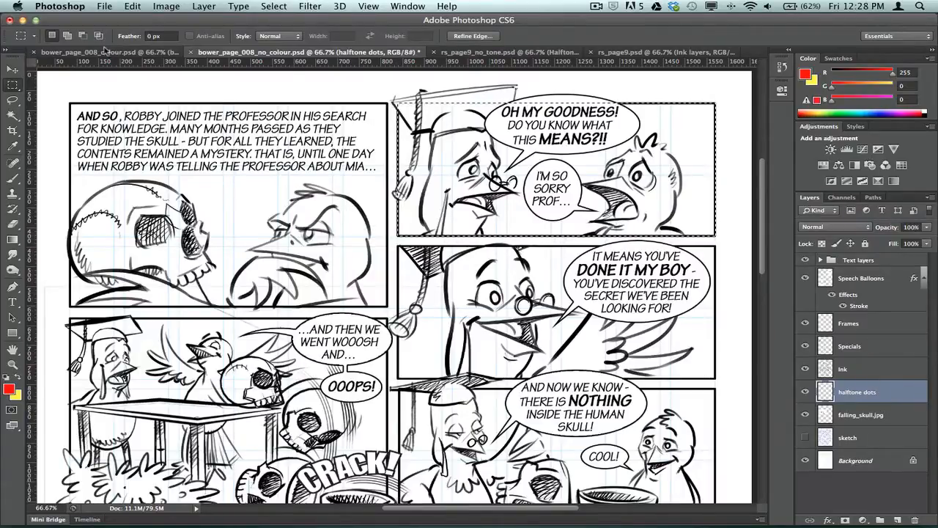
pyautogui.click(11, 240)
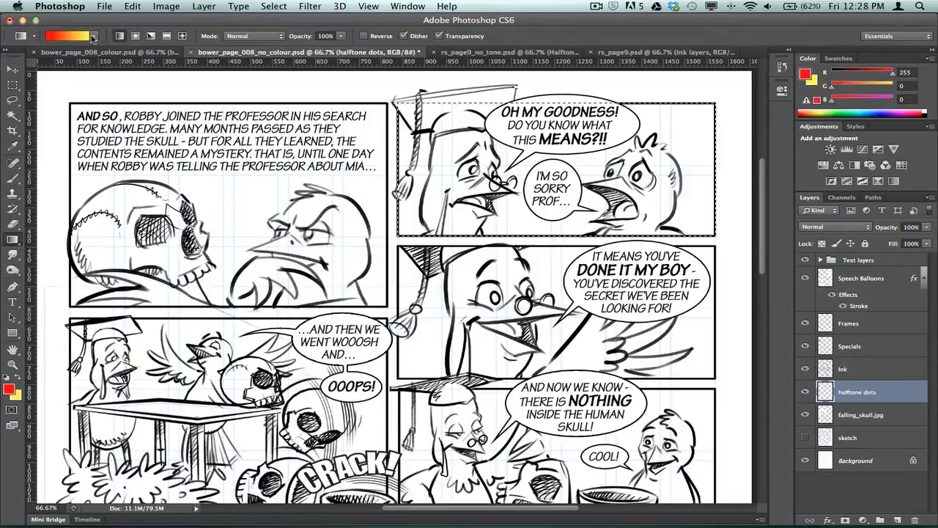
pyautogui.click(94, 35)
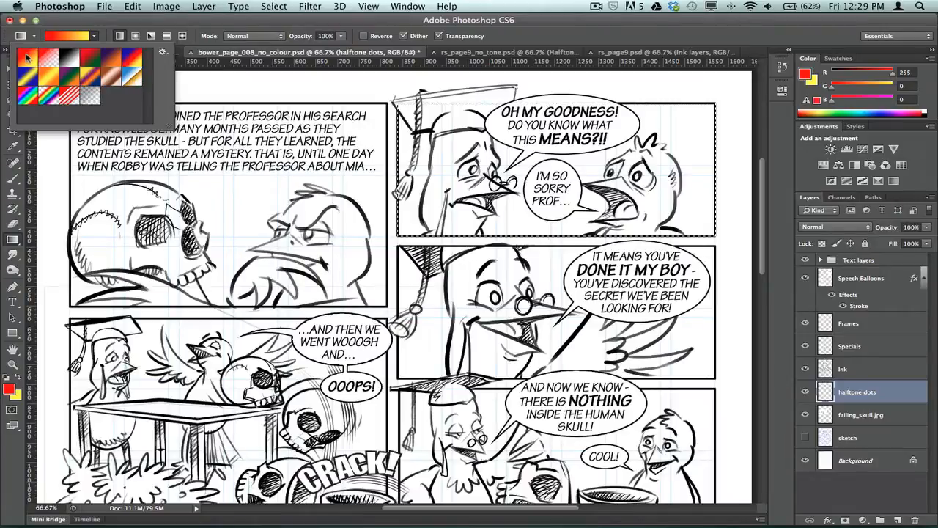
pyautogui.click(70, 35)
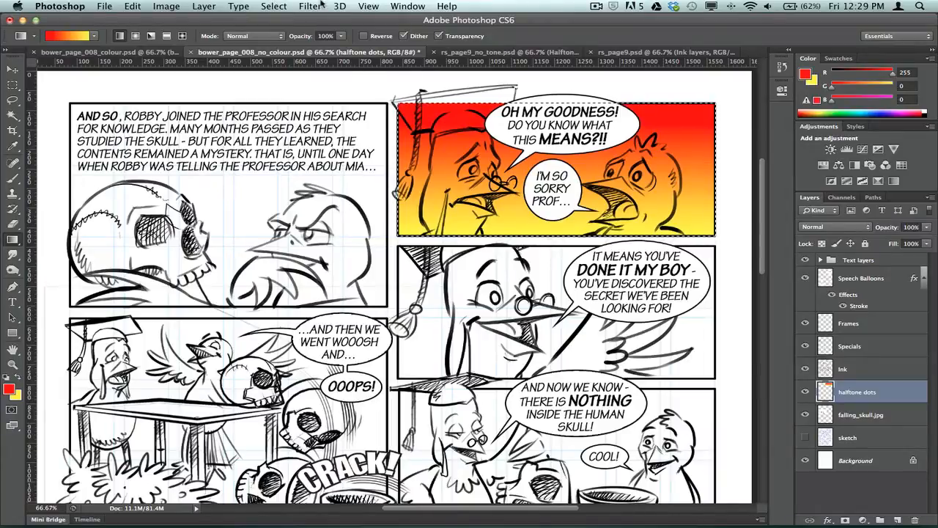
pyautogui.click(311, 6)
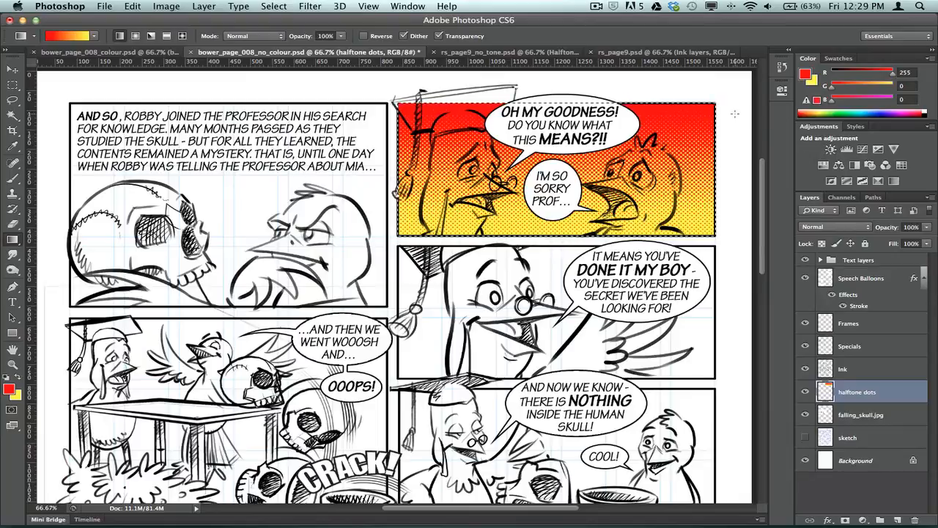
pyautogui.click(310, 6)
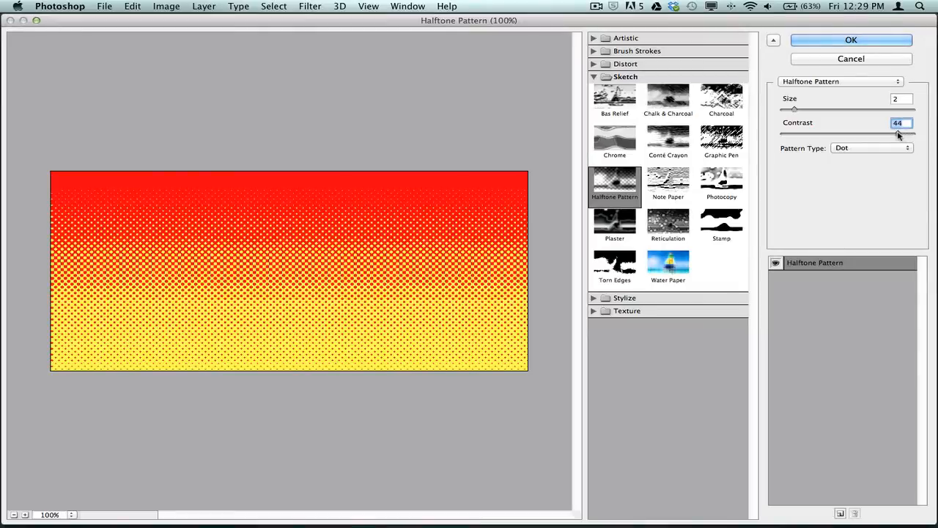
# - In Halftone Pattern with Size 2 and Dot type, lower Contrast to about 39 for the coloured dots
pyautogui.moveTo(897, 135); pyautogui.dragTo(882, 135)
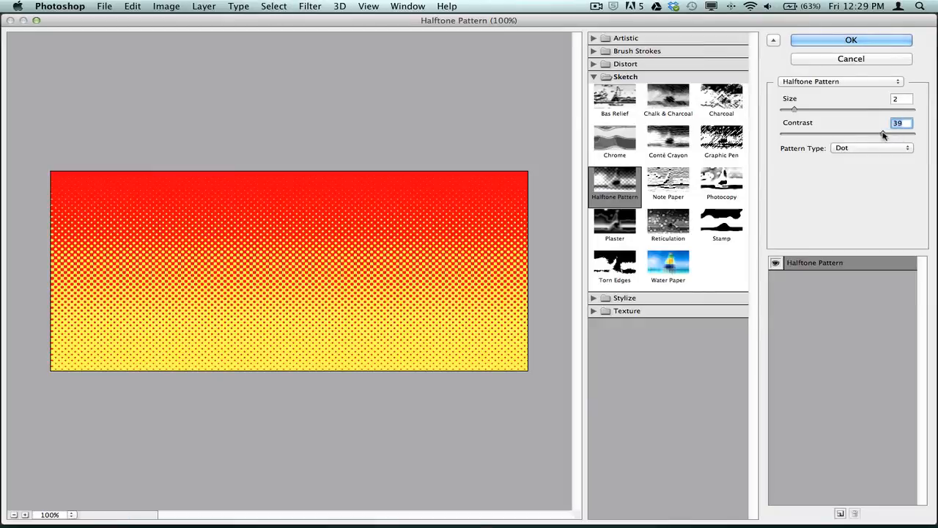
pyautogui.moveTo(882, 135); pyautogui.dragTo(874, 135)
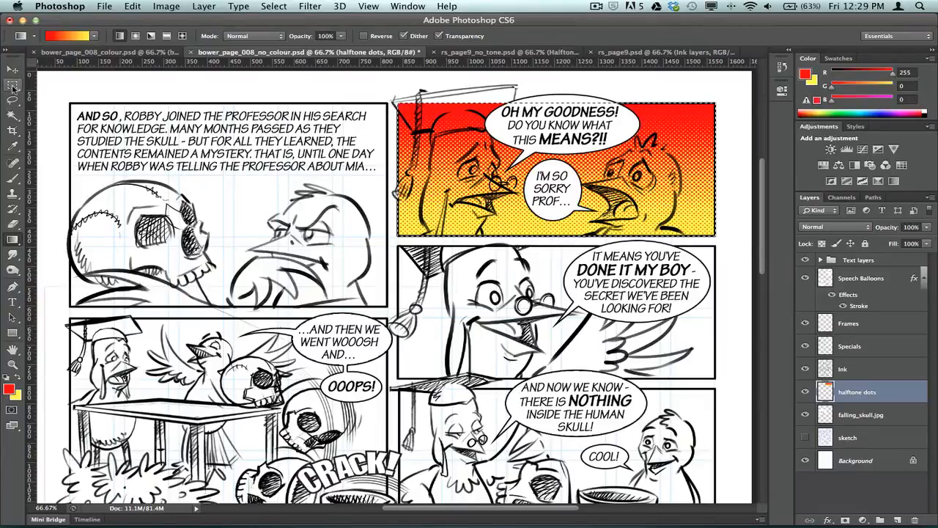
# - With the Rectangular Marquee active, scroll through the finished full-colour skull page to review it
pyautogui.click(12, 79)
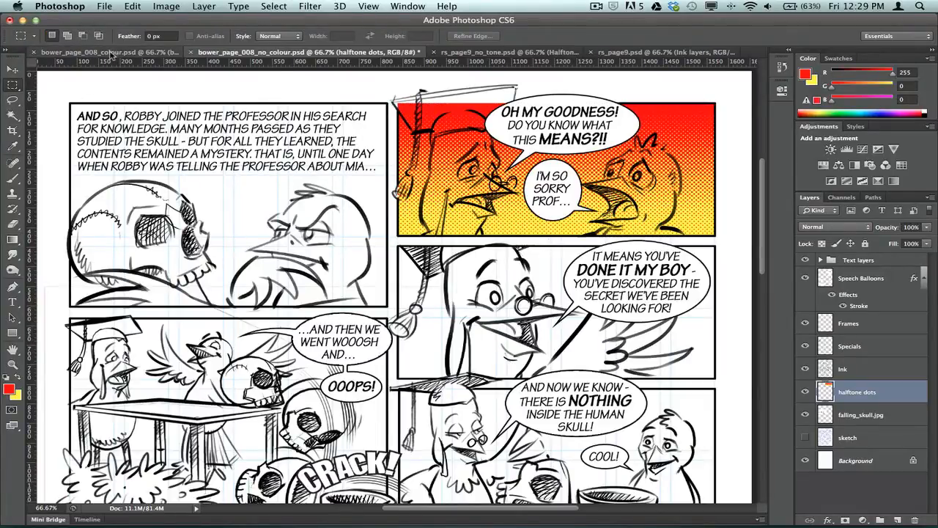
pyautogui.moveTo(105, 52)
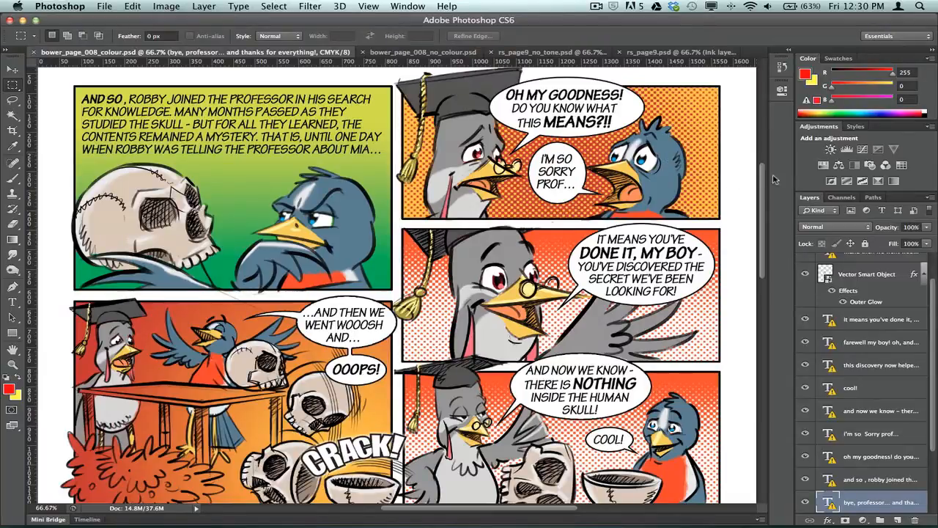
pyautogui.moveTo(765, 174)
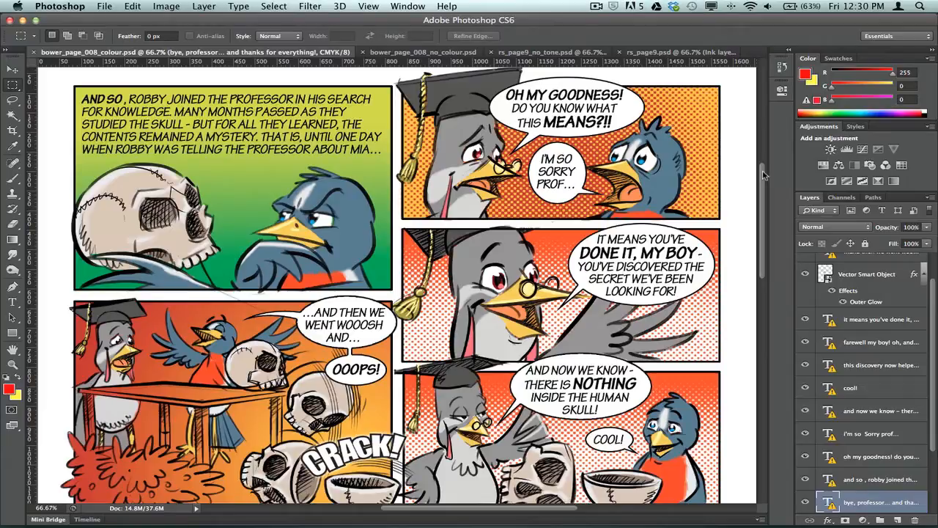
pyautogui.scroll(-3)
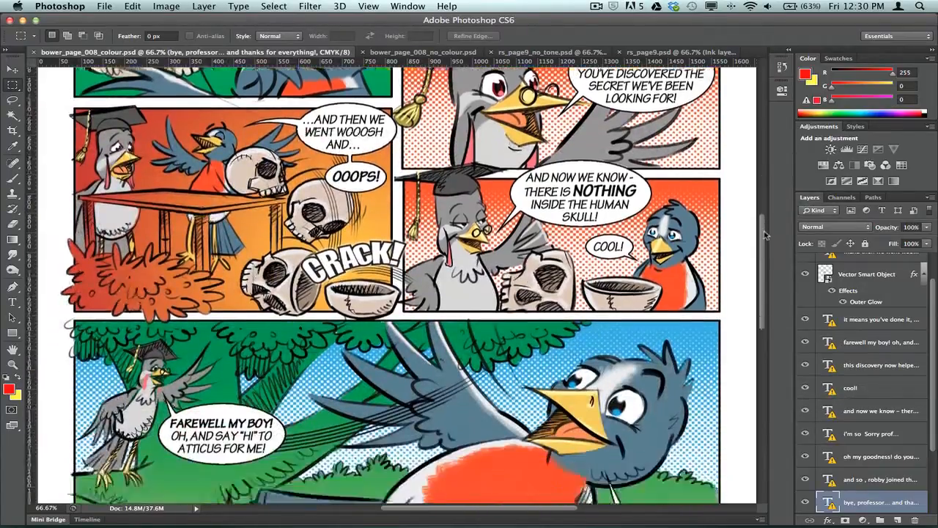
pyautogui.scroll(-3)
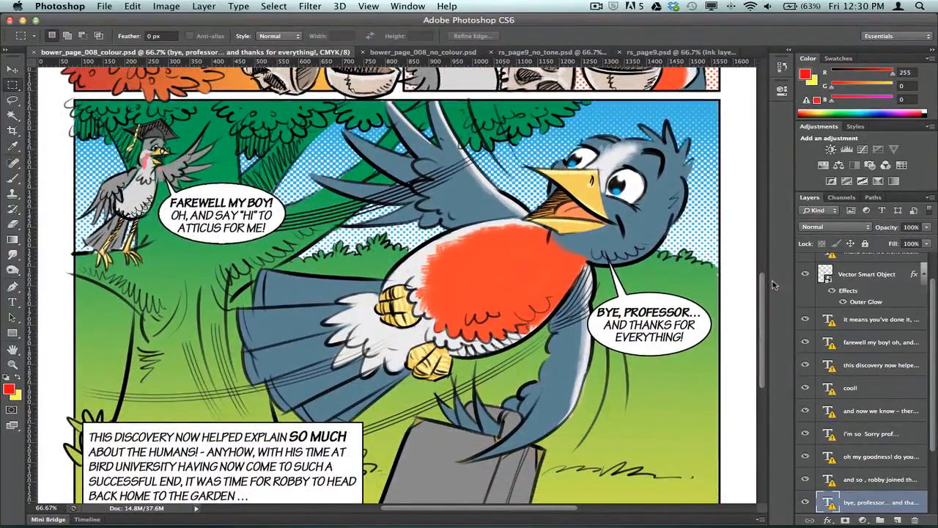
pyautogui.scroll(3)
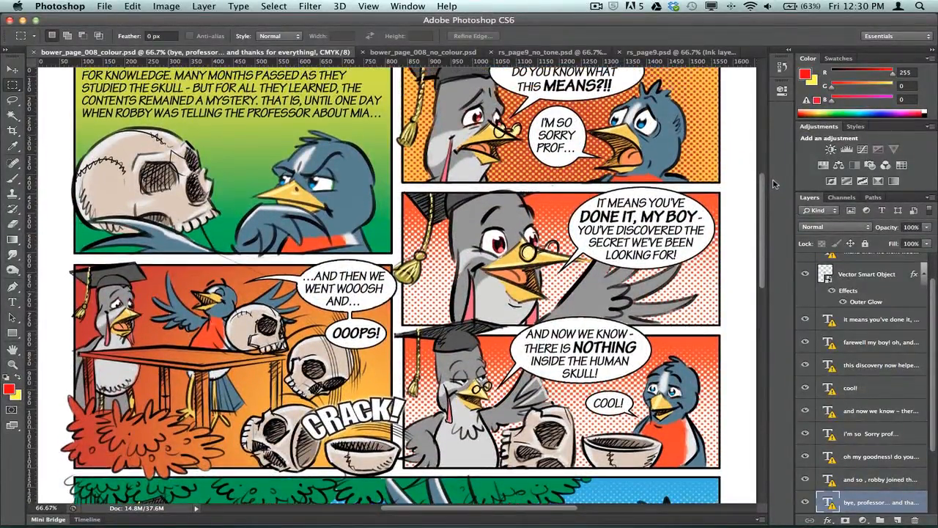
pyautogui.scroll(3)
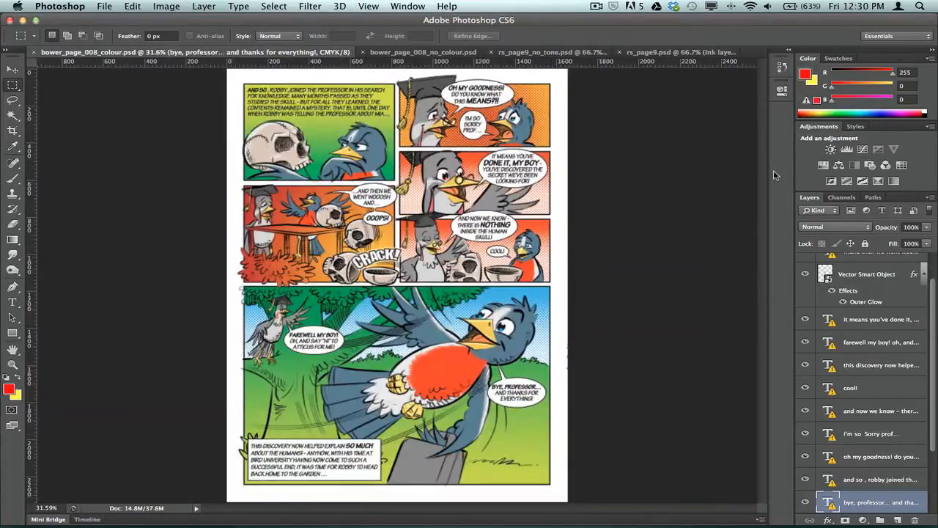
pyautogui.moveTo(783, 195)
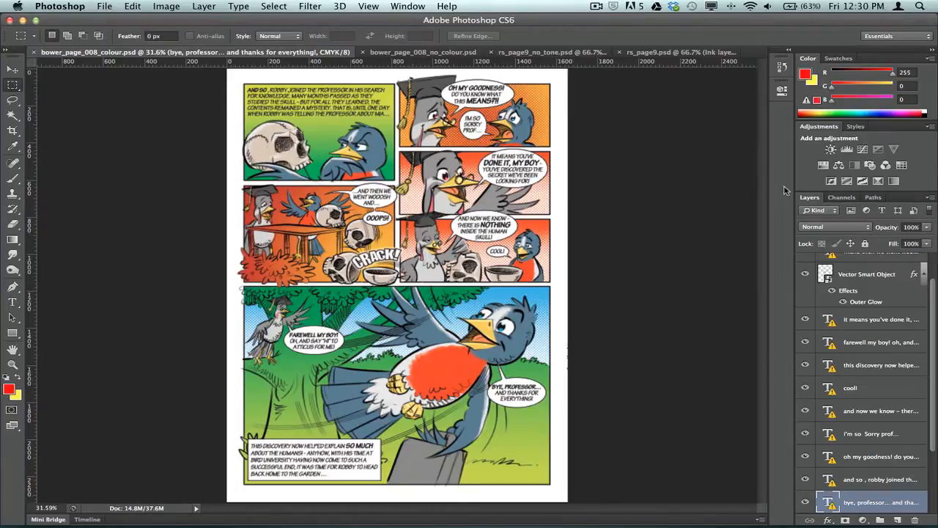
pyautogui.moveTo(774, 184)
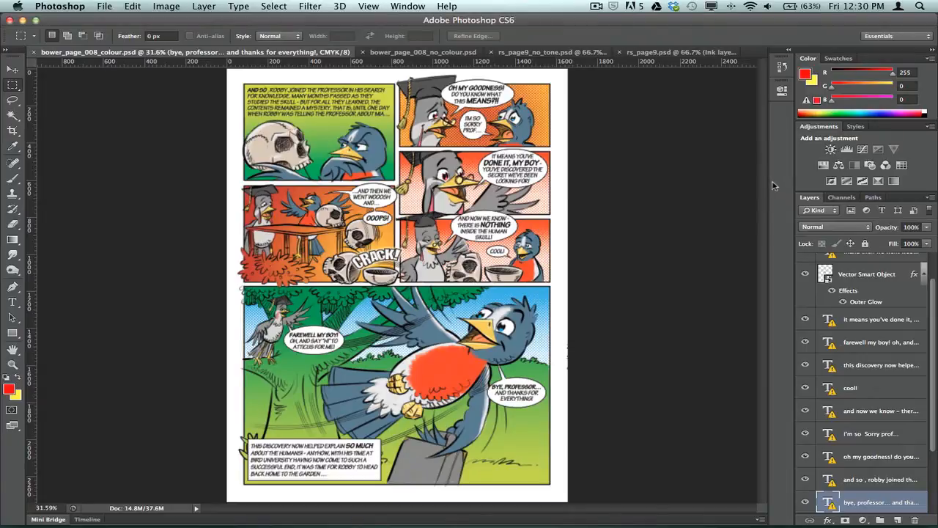